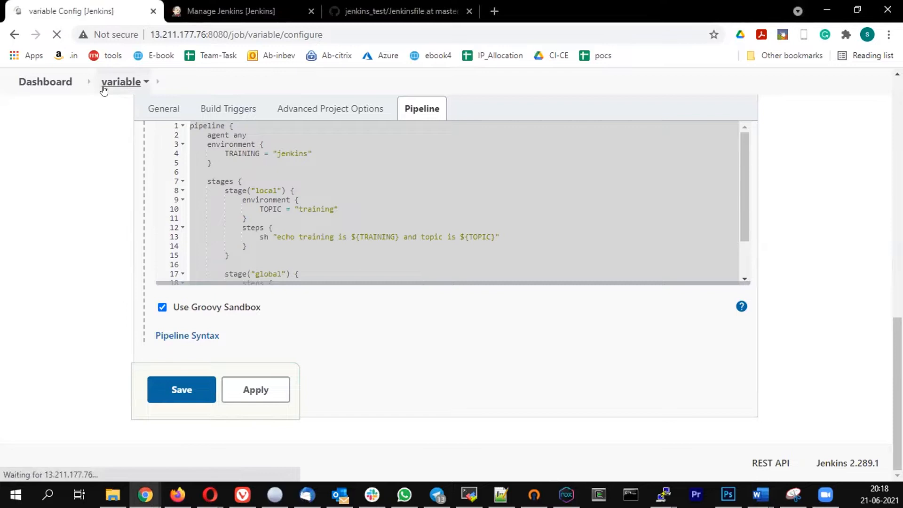
Step: Save the 'variable' pipeline's configuration and return to its Stage View status page
left_click(181, 390)
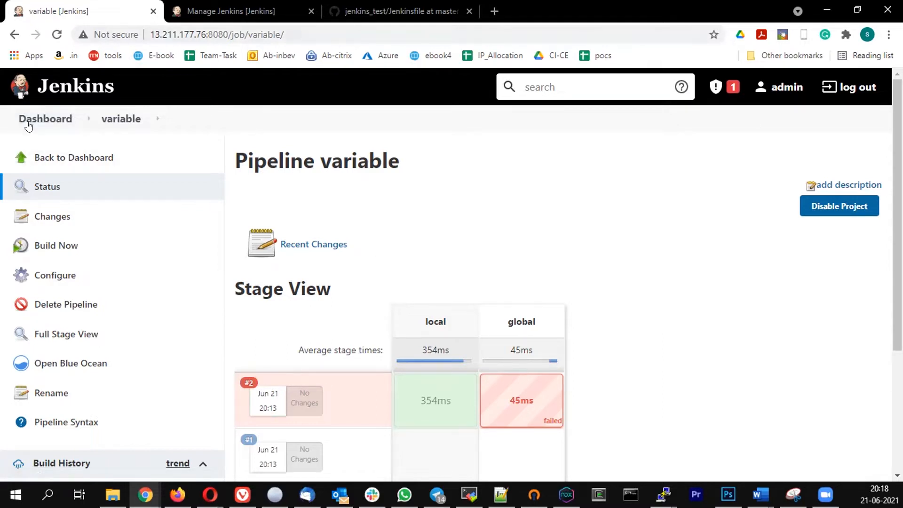
Step: From the dashboard, create a new Pipeline item named 'loop'
left_click(46, 118)
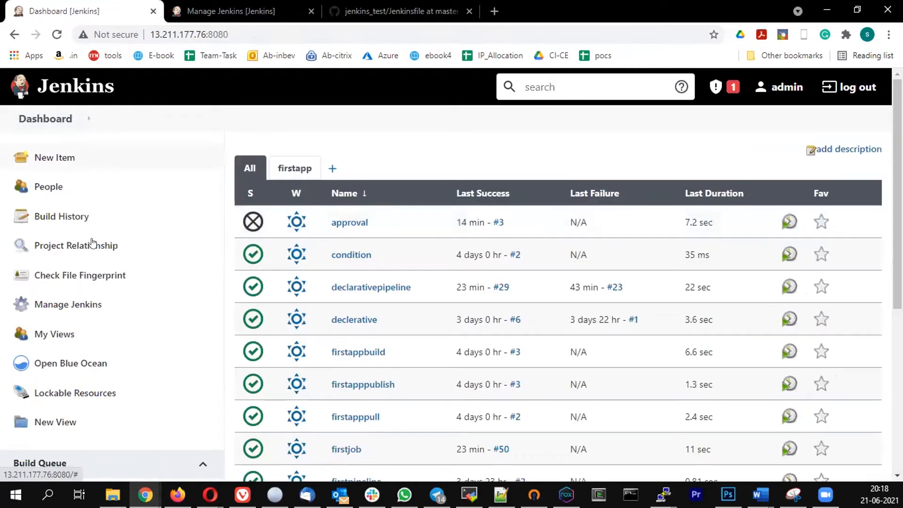
left_click(54, 157)
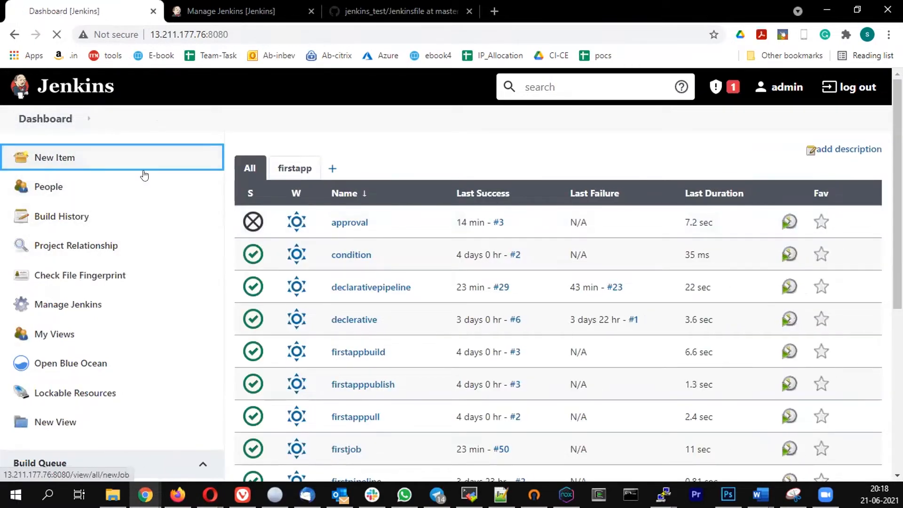
left_click(54, 157)
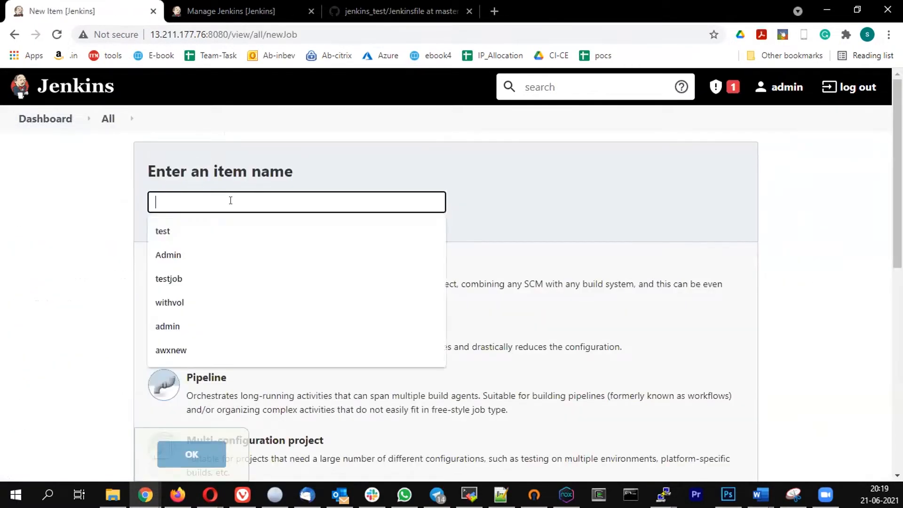
type("loop")
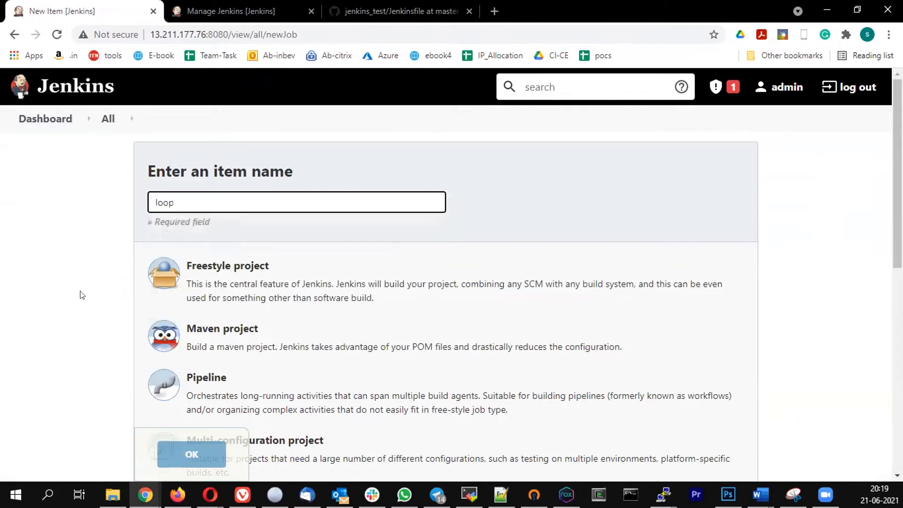
scroll("down", 3)
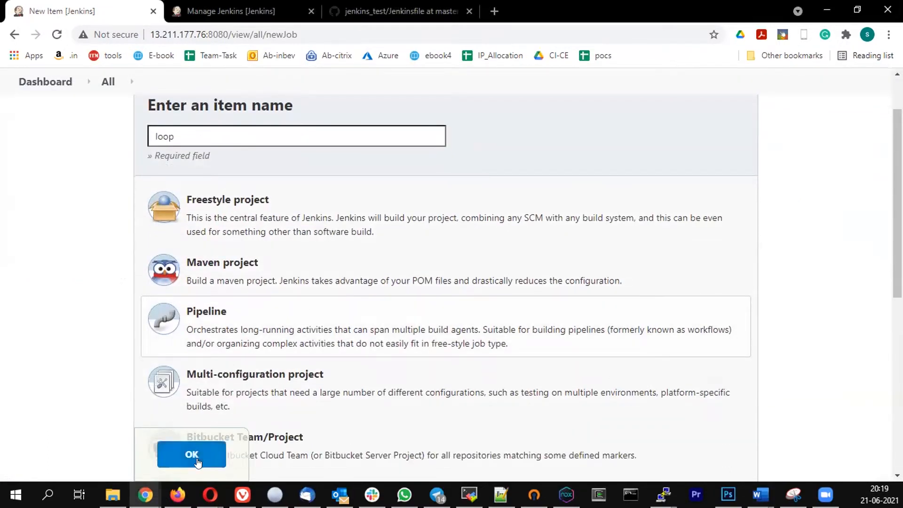
left_click(192, 455)
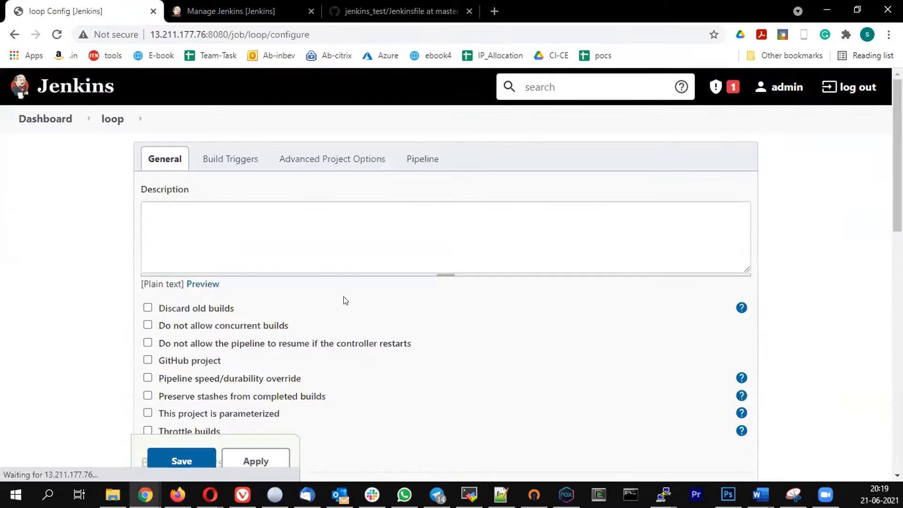
Step: Write def map = [ one:1, two:2, three:3] as the script's first line
left_click(332, 158)
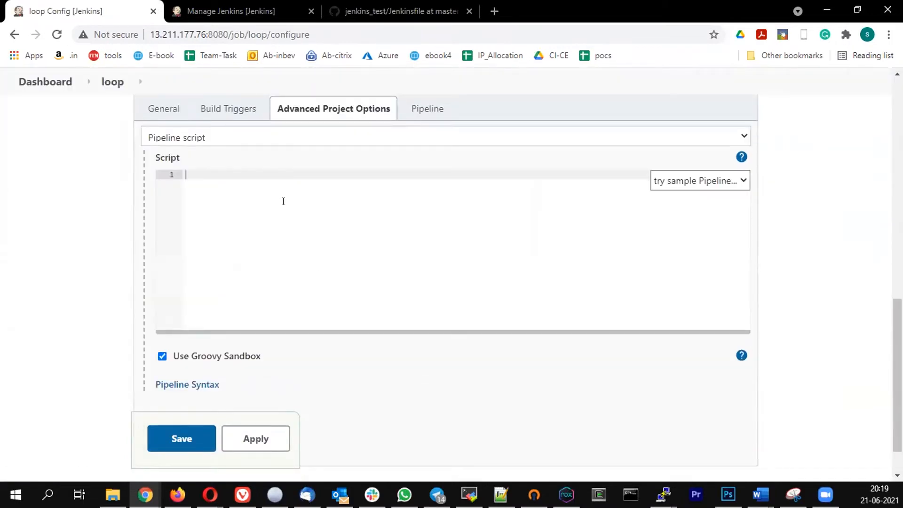
type("def")
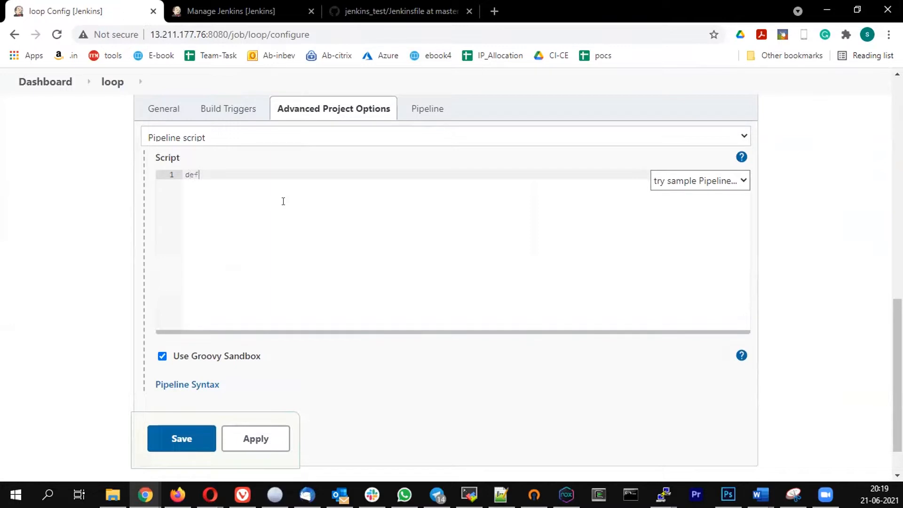
type("\" \"")
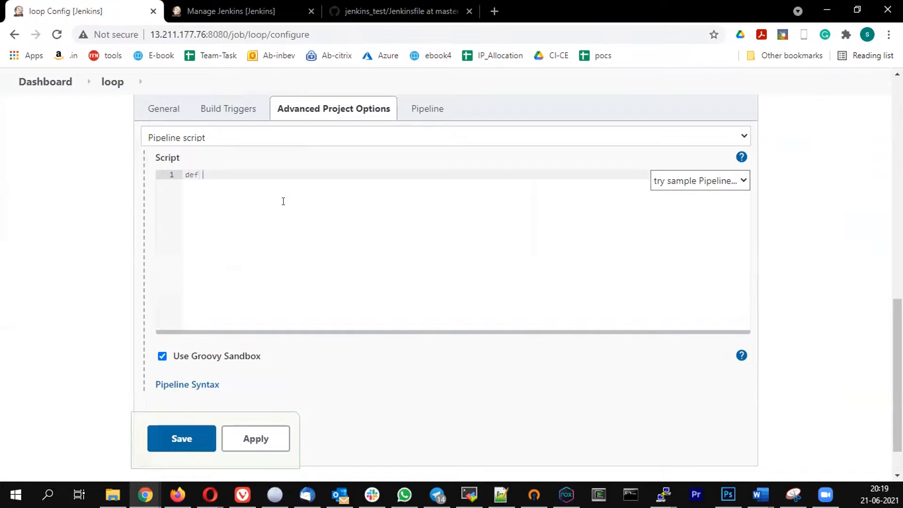
type("map =")
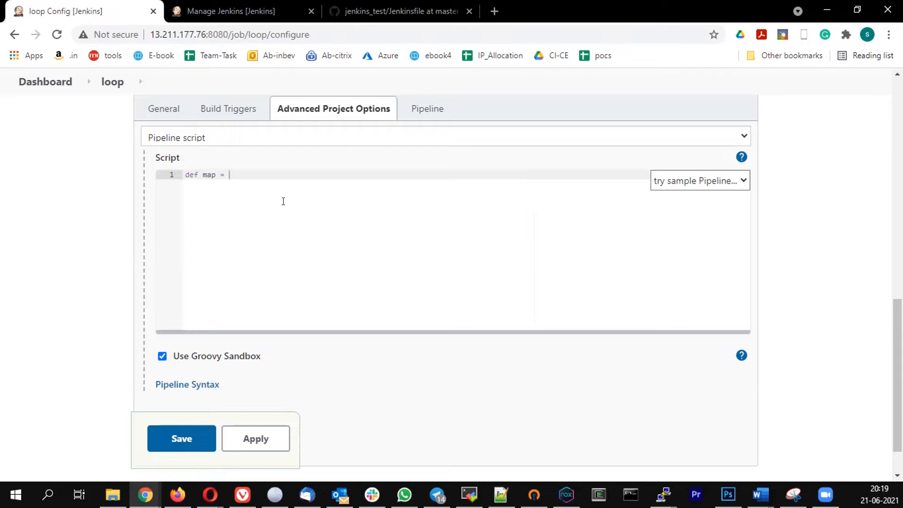
type("[ ]")
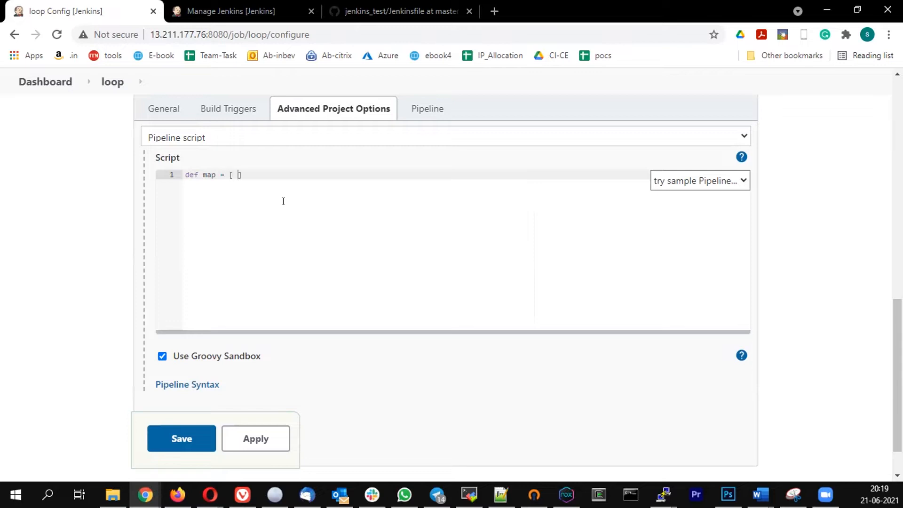
type("au")
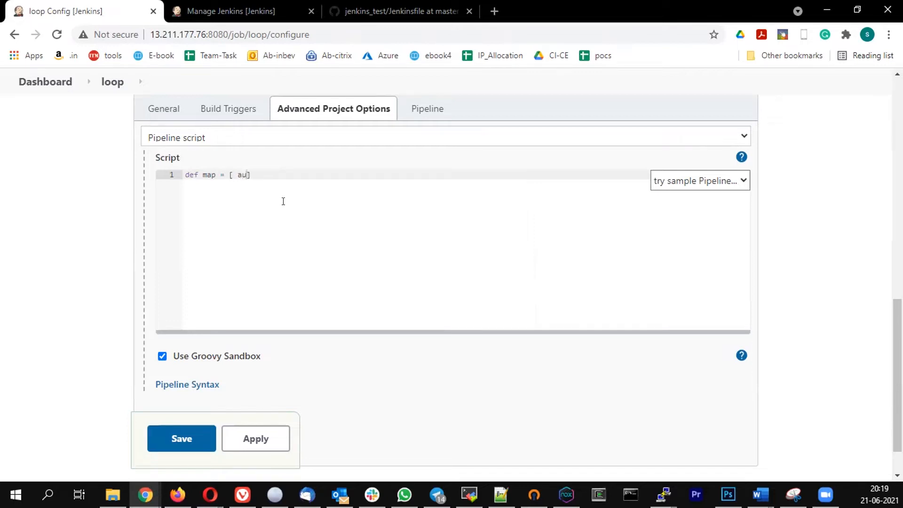
type("on")
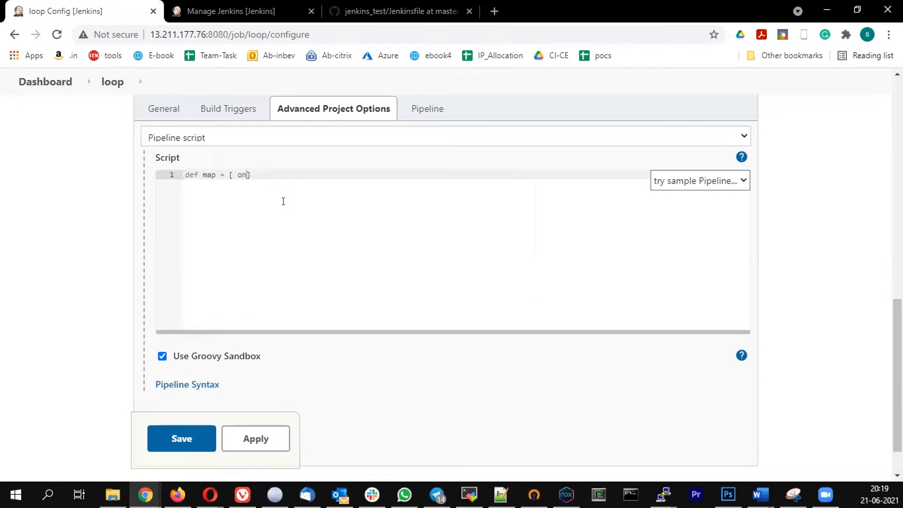
type("e")
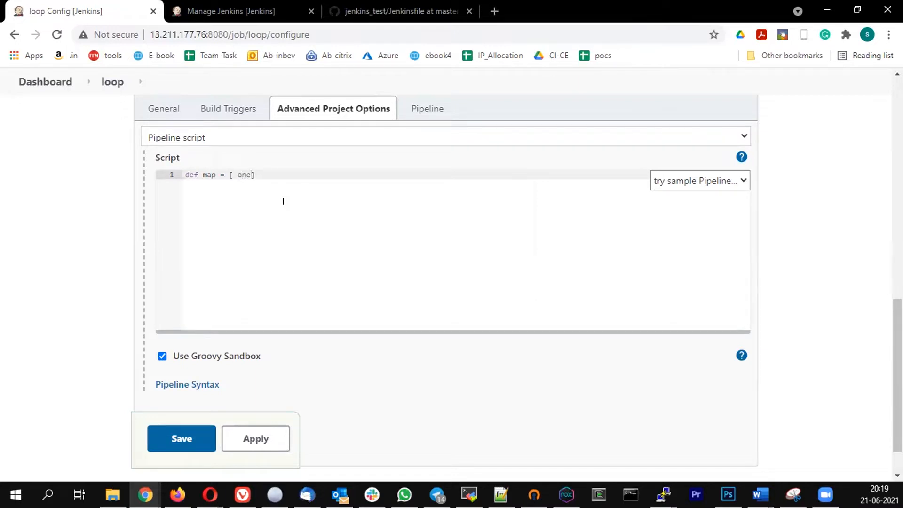
type(":1,")
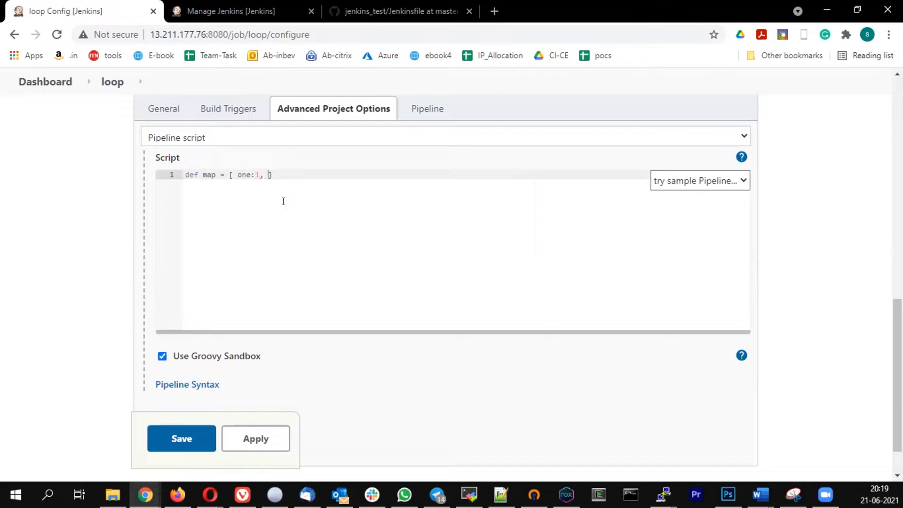
type("two:2")
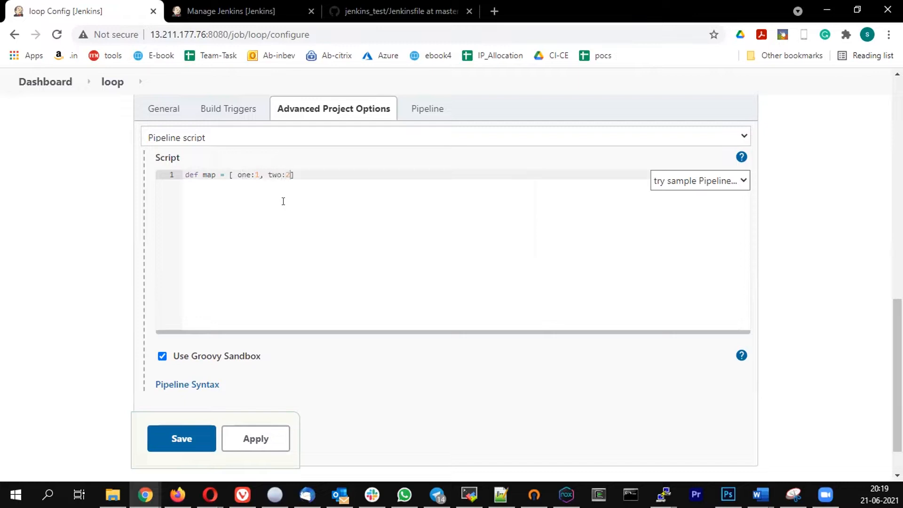
type(",")
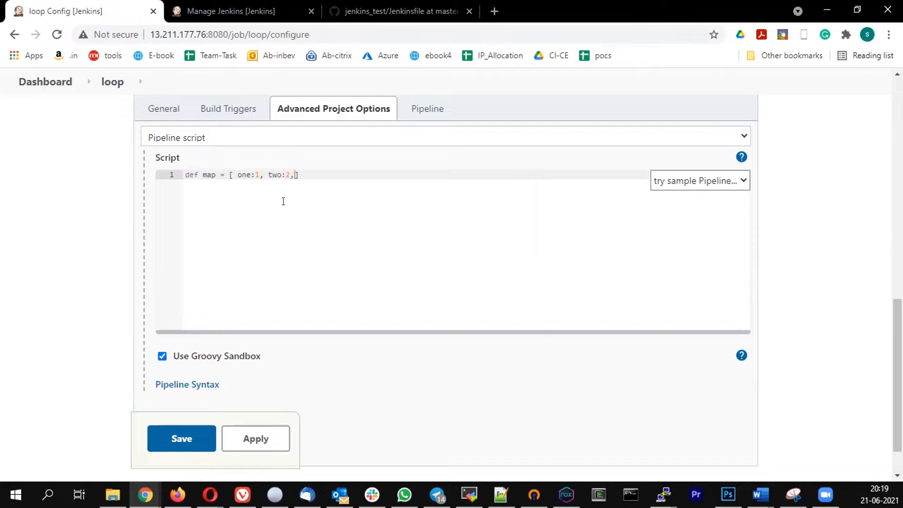
type("\" \"")
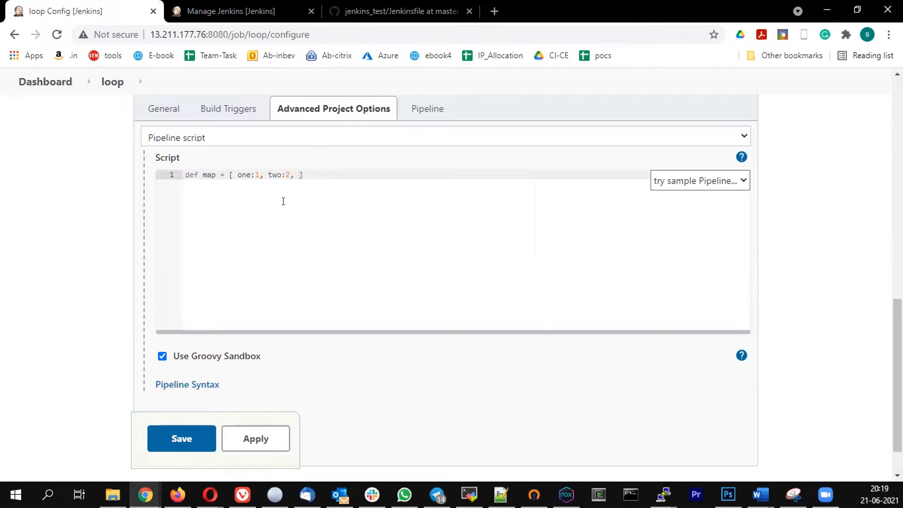
type("th")
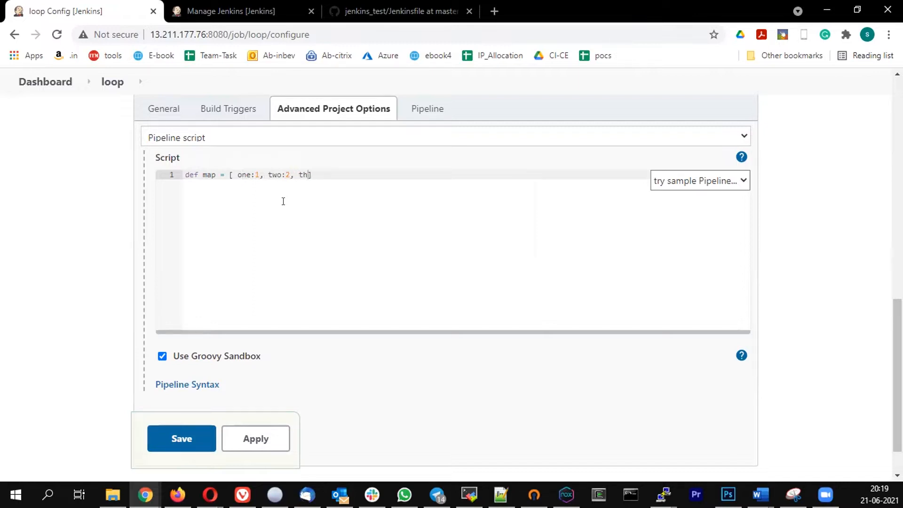
type("ree")
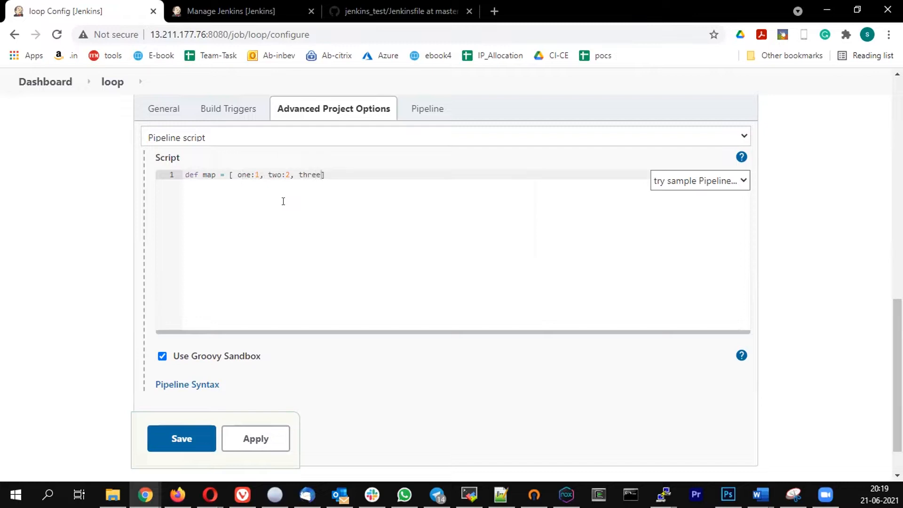
type(":3")
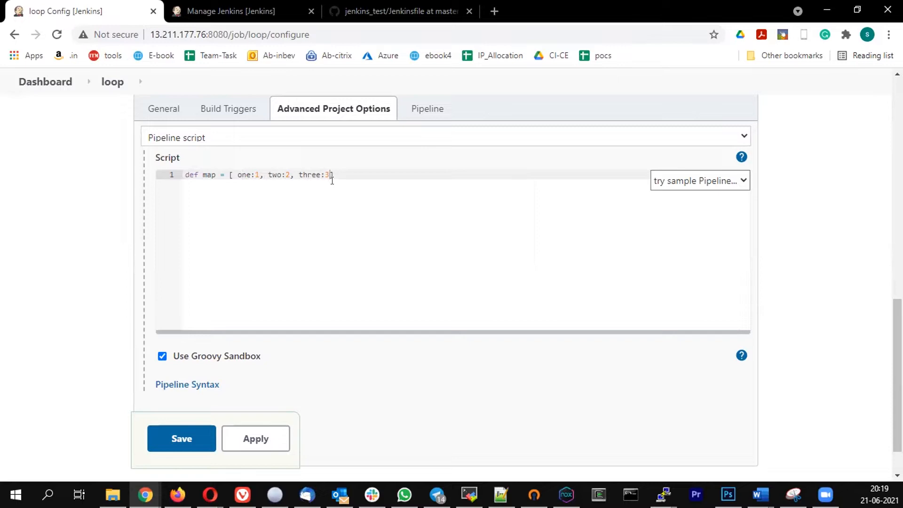
type("]")
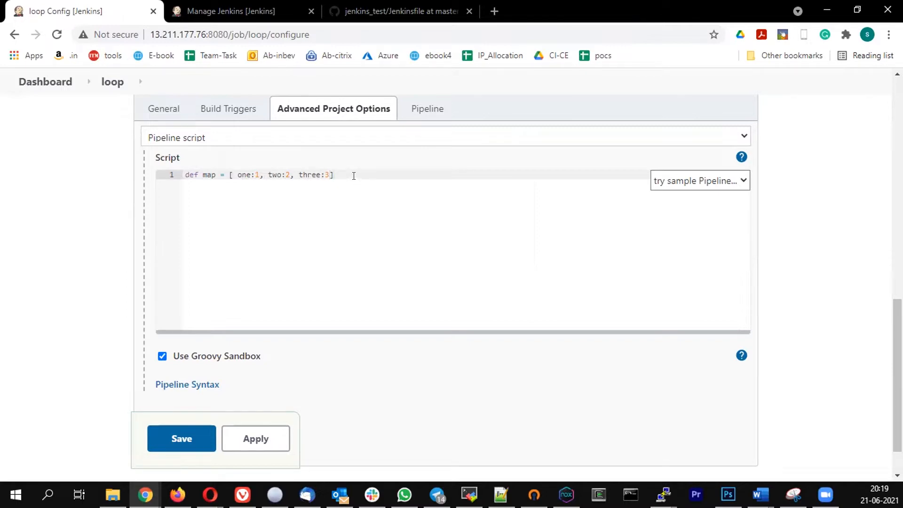
Step: Below the map, add a pipeline block with agent any, stages and an empty stage
key("Enter")
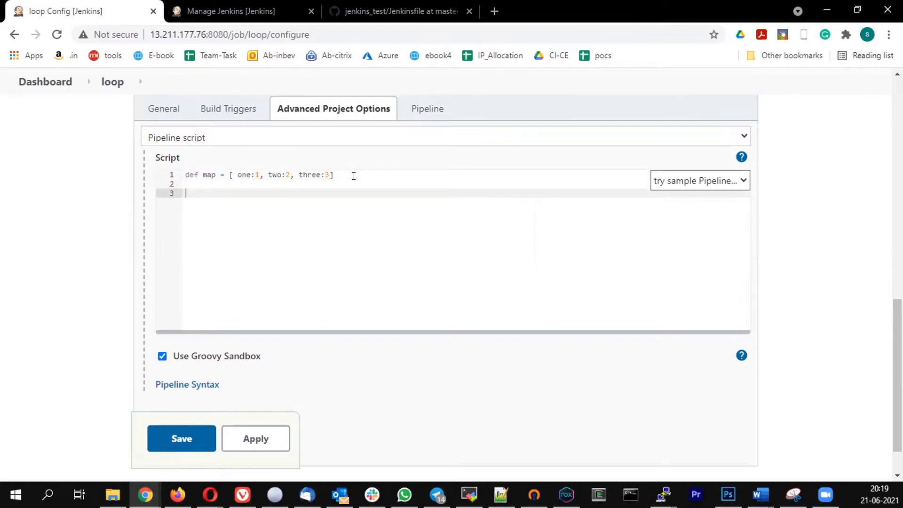
type("pipeline")
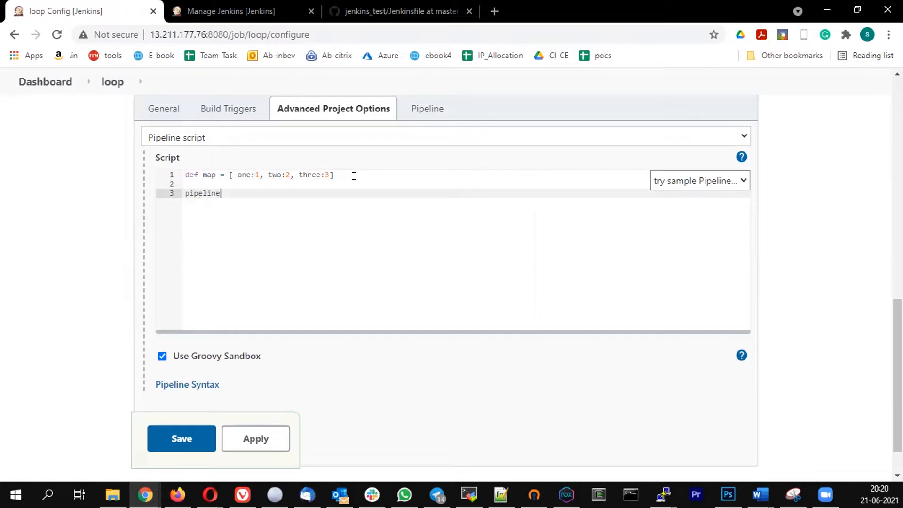
type("{")
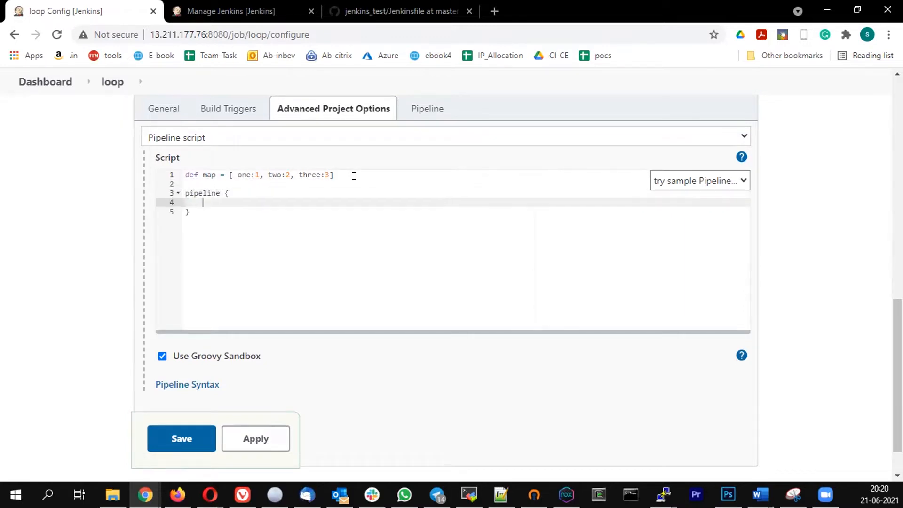
type("agent a")
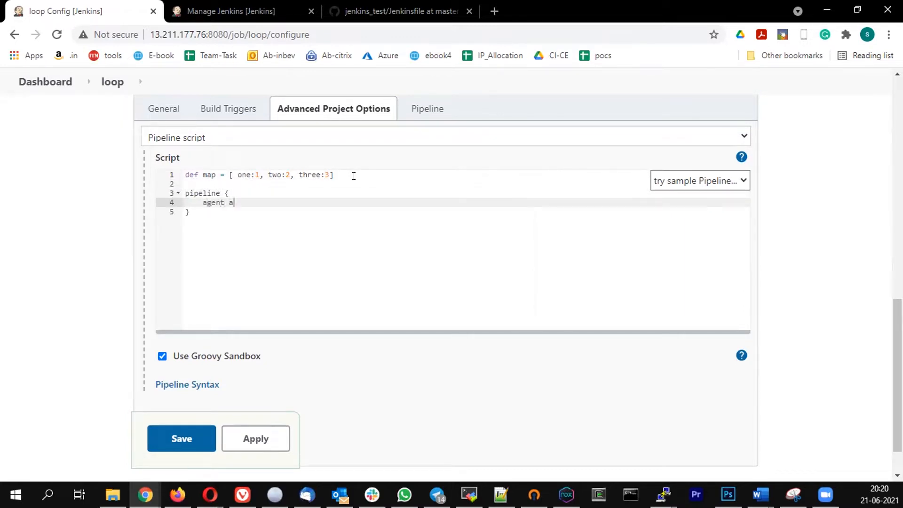
type("ny")
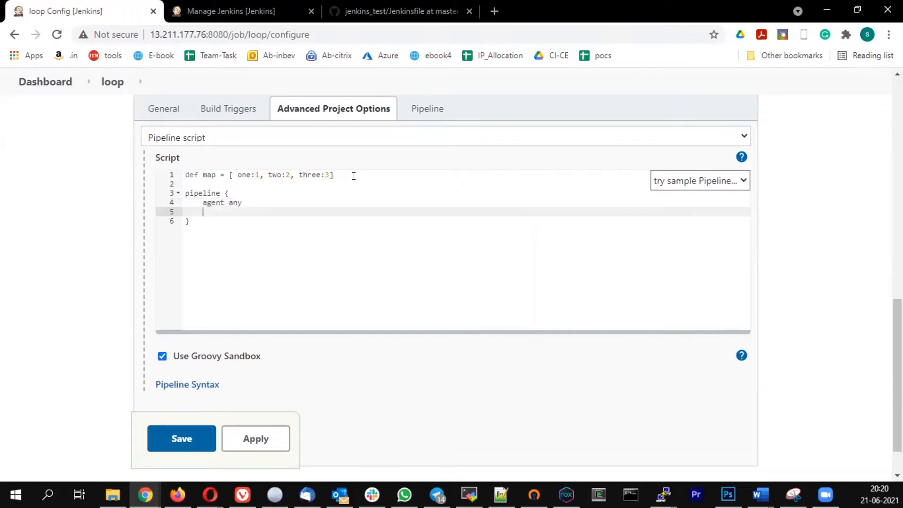
type("stages")
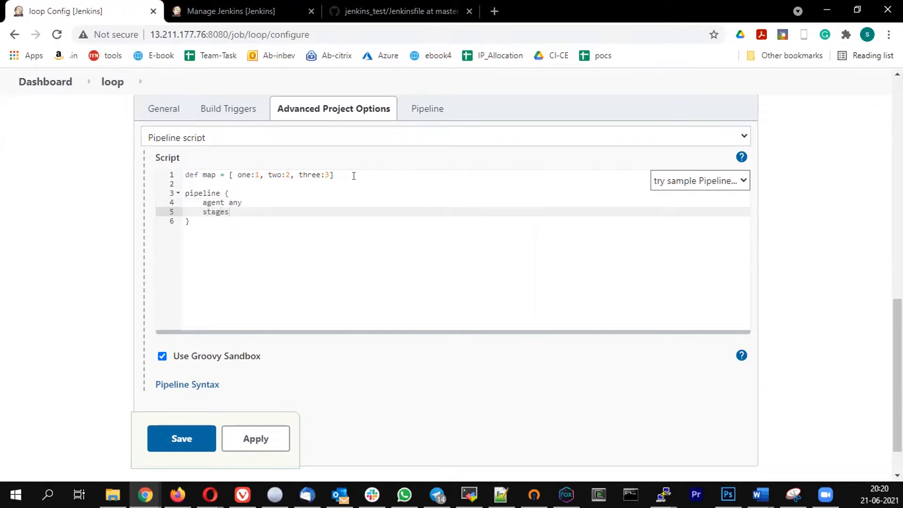
type("{")
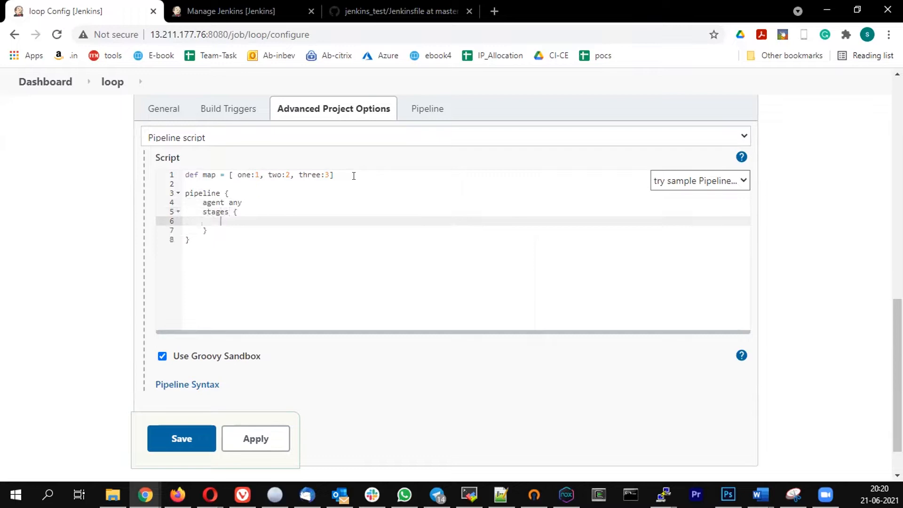
type("sta")
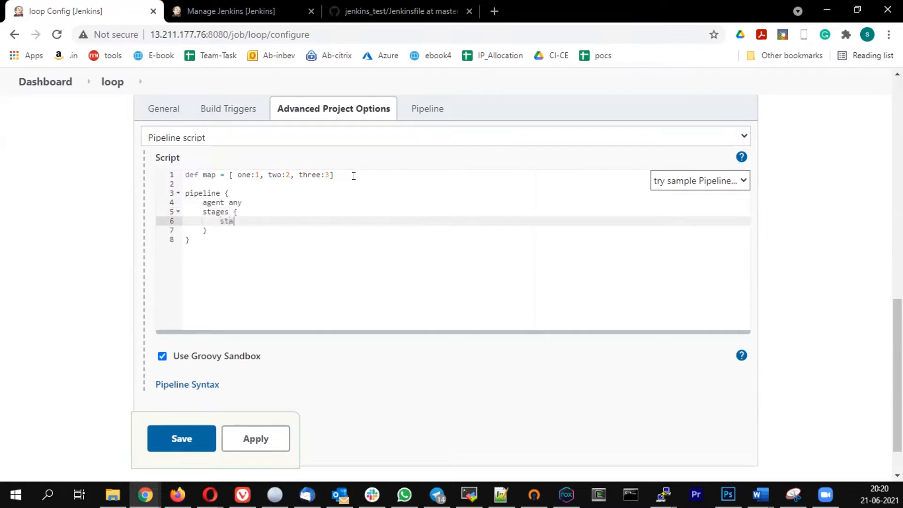
type("ge {")
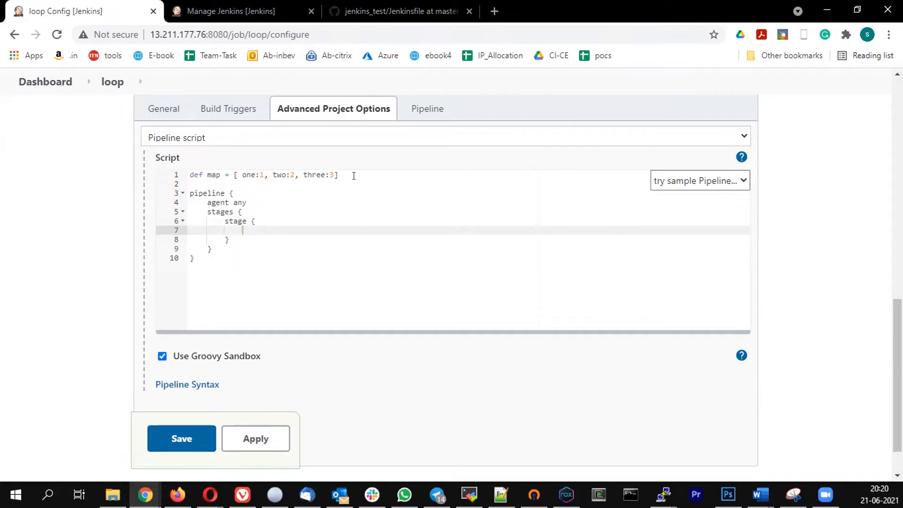
Step: Inside the stage, add steps and script blocks iterating map.each with entry
type("steps {")
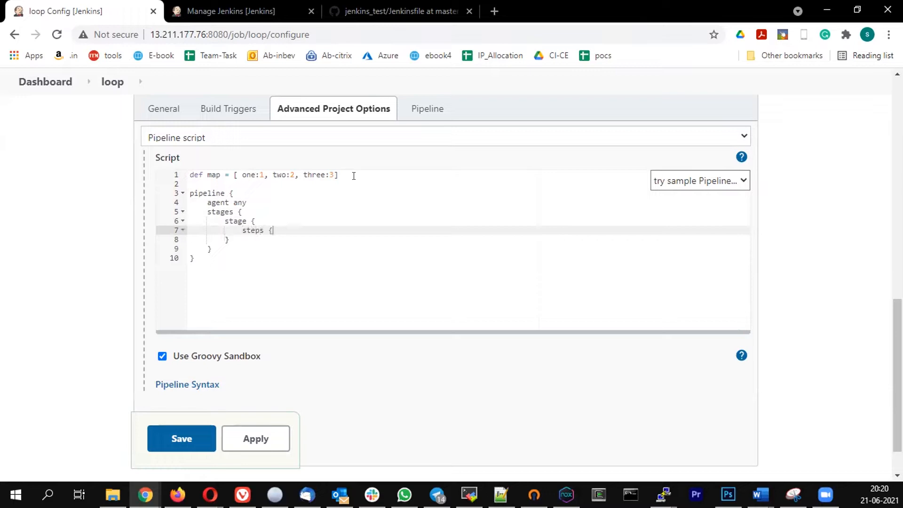
type("scr")
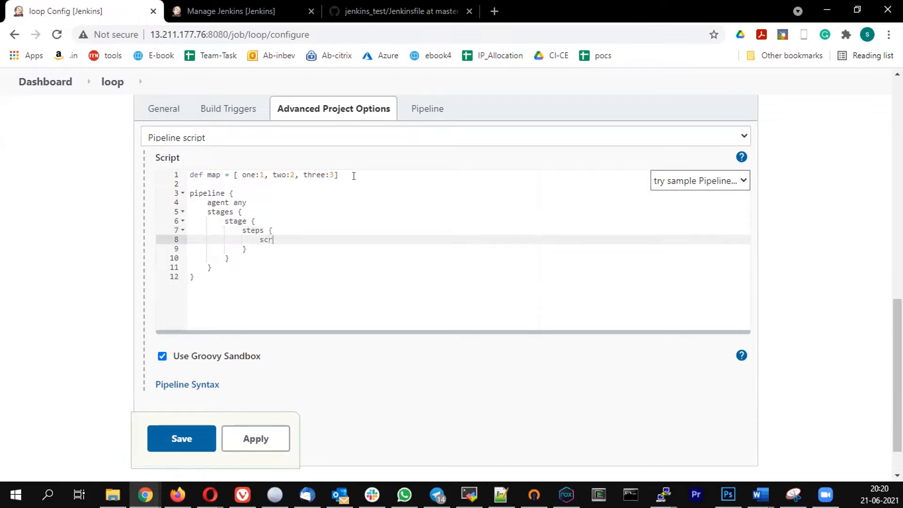
type("ipt")
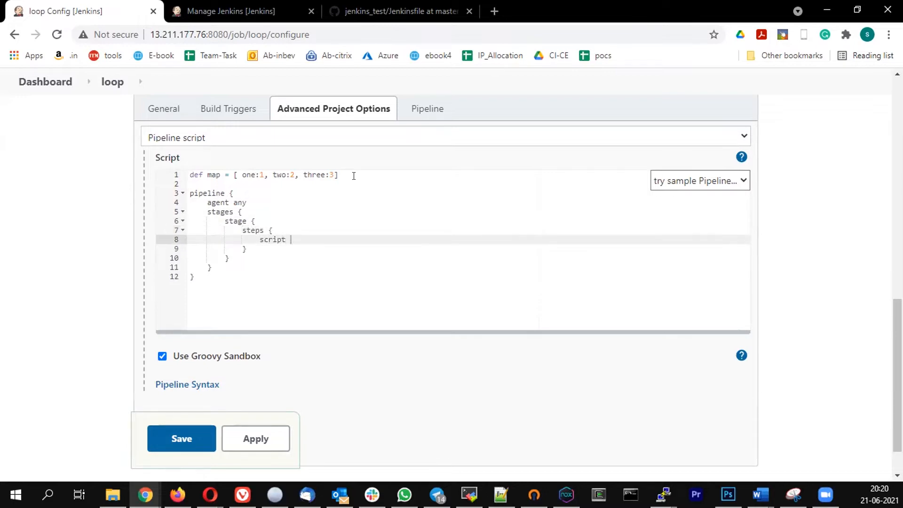
type("{")
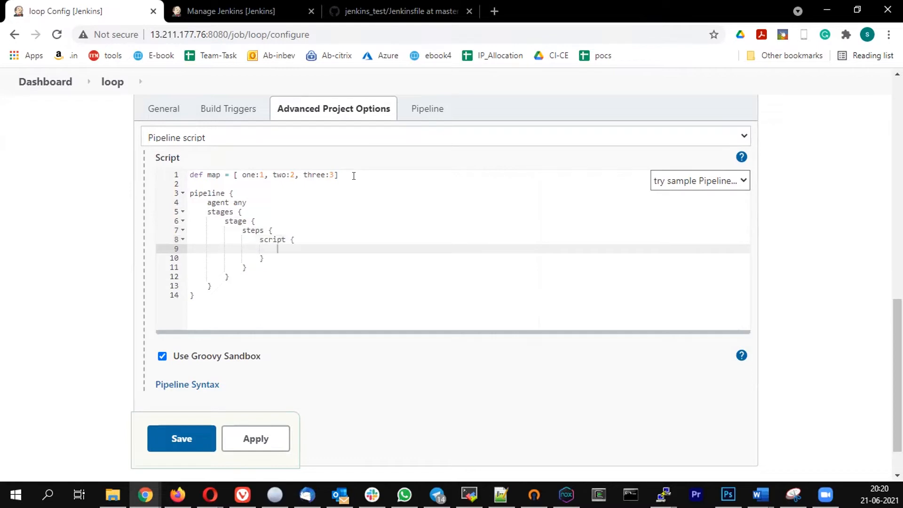
type("map")
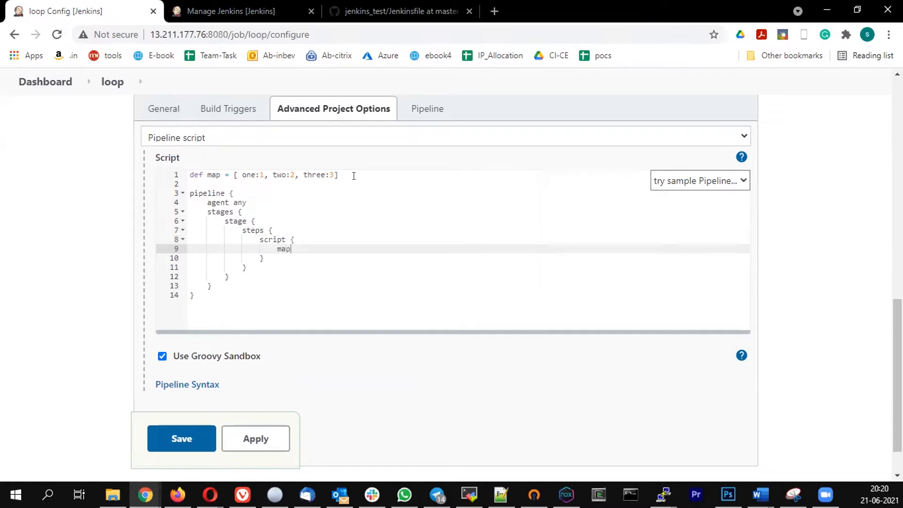
type(".each {")
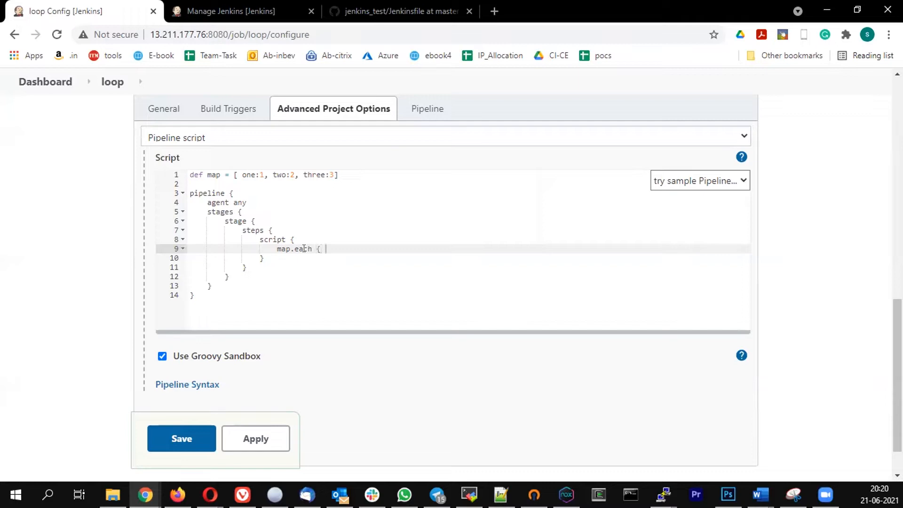
type("entr")
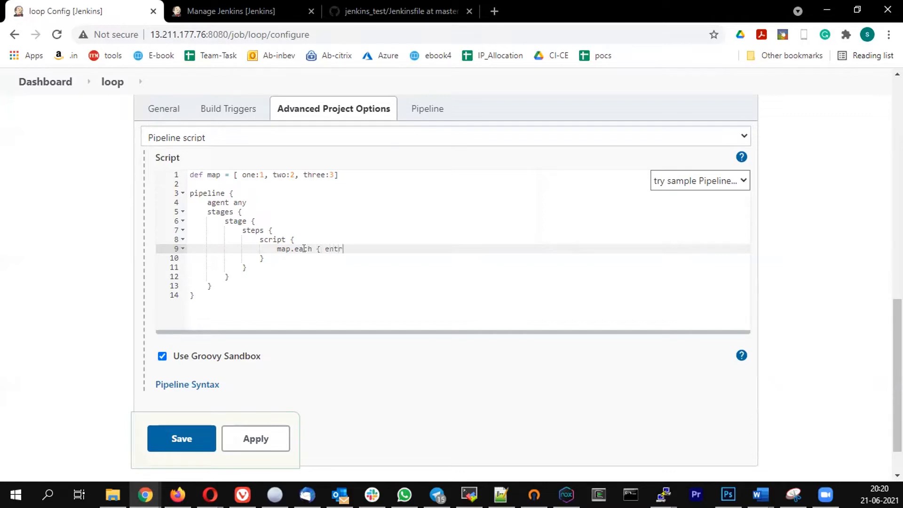
type("y ->")
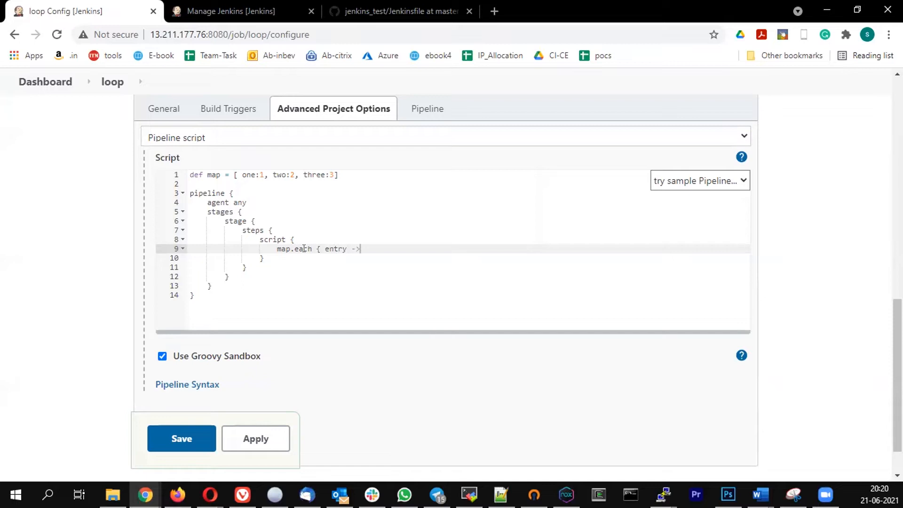
key("enter")
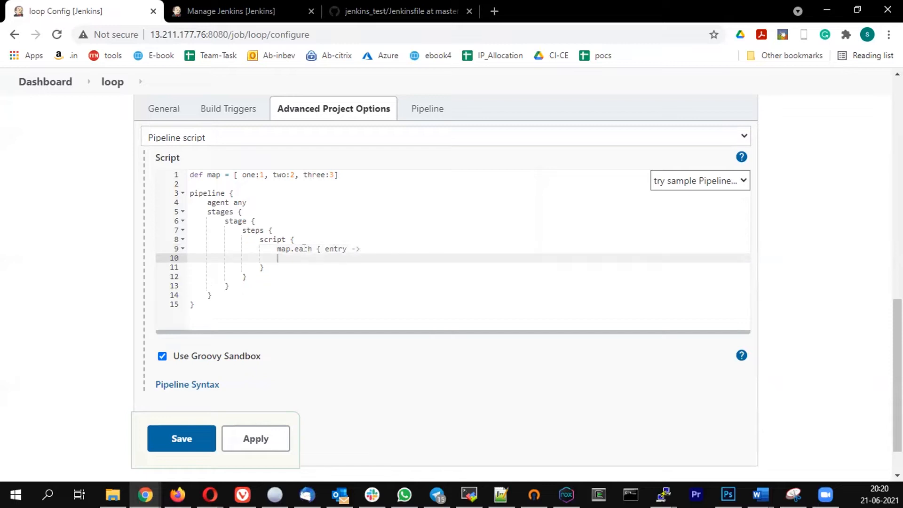
Step: Create stage(entry.key) echoing "entry.value" in the loop body, then save the job
type("stage")
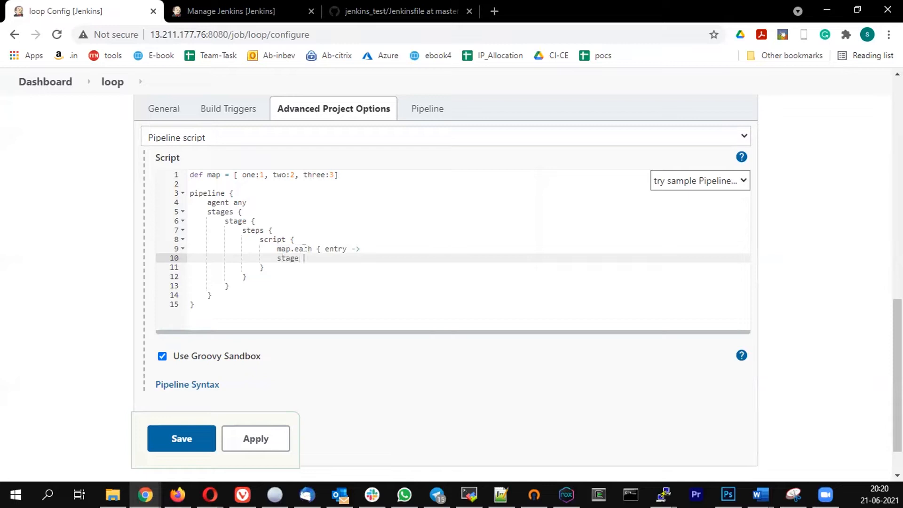
type("()")
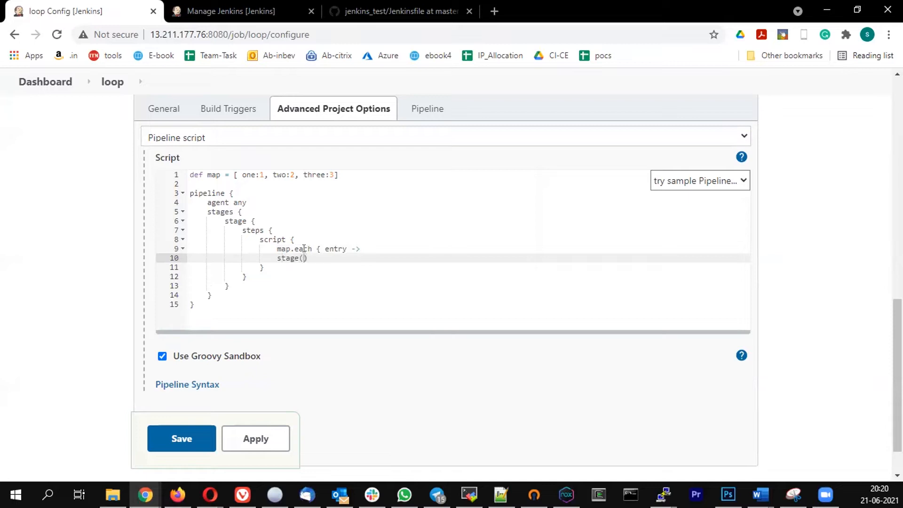
type("e")
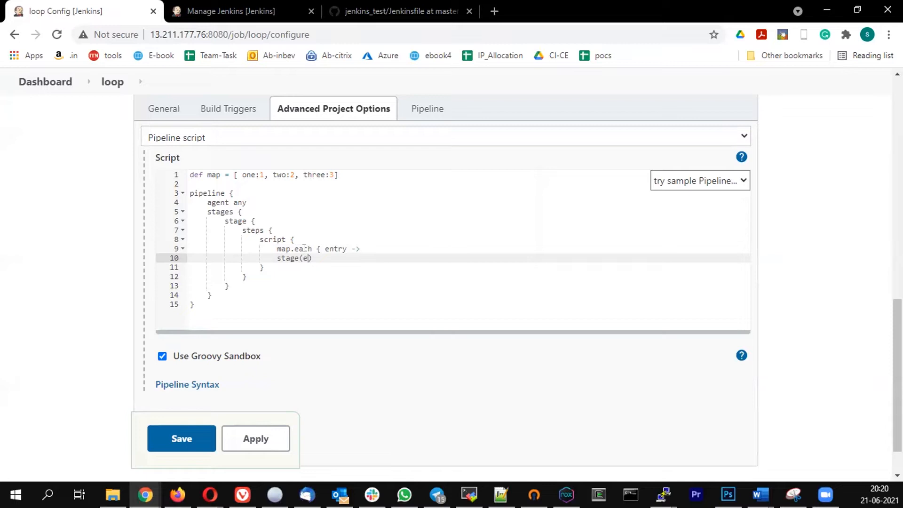
type("ntry.key")
type("echo \"")
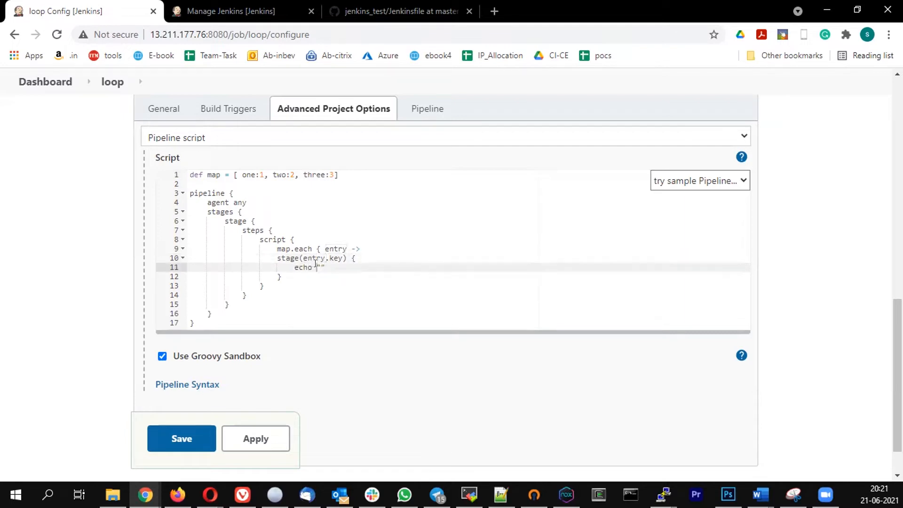
type("entry.va")
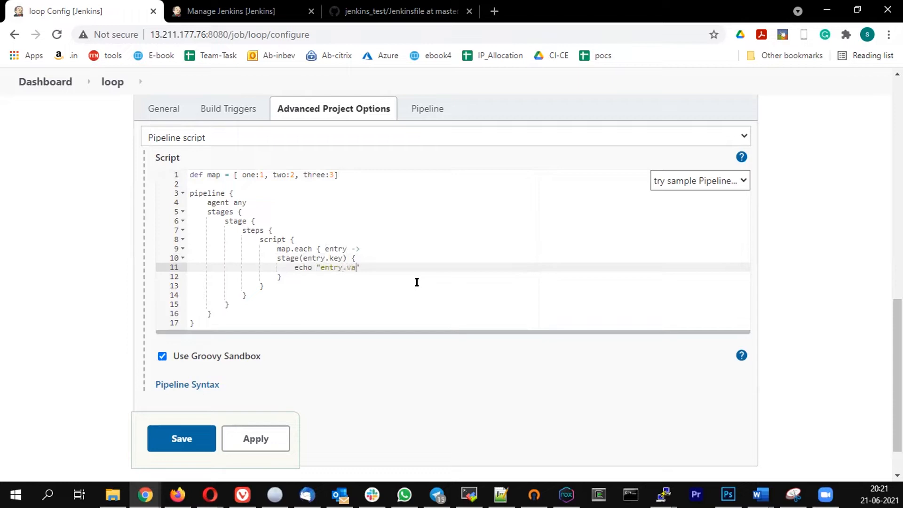
type("lue")
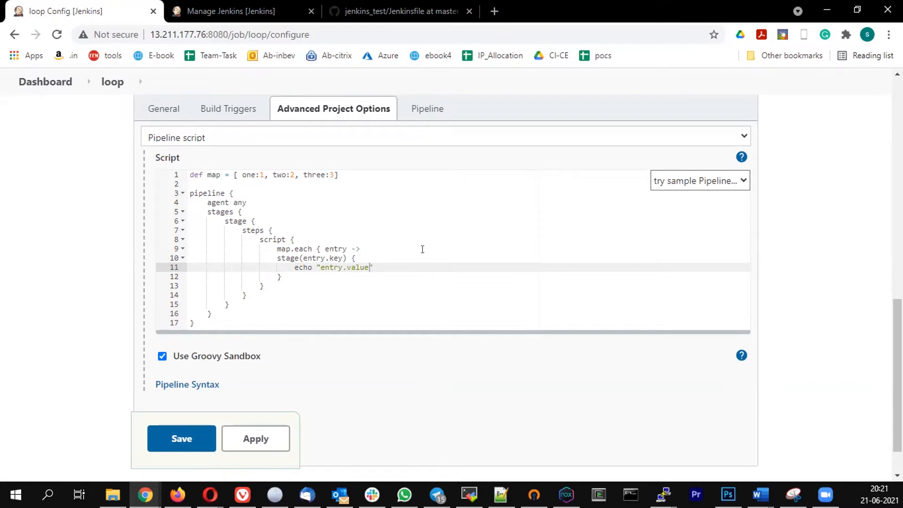
left_click(181, 439)
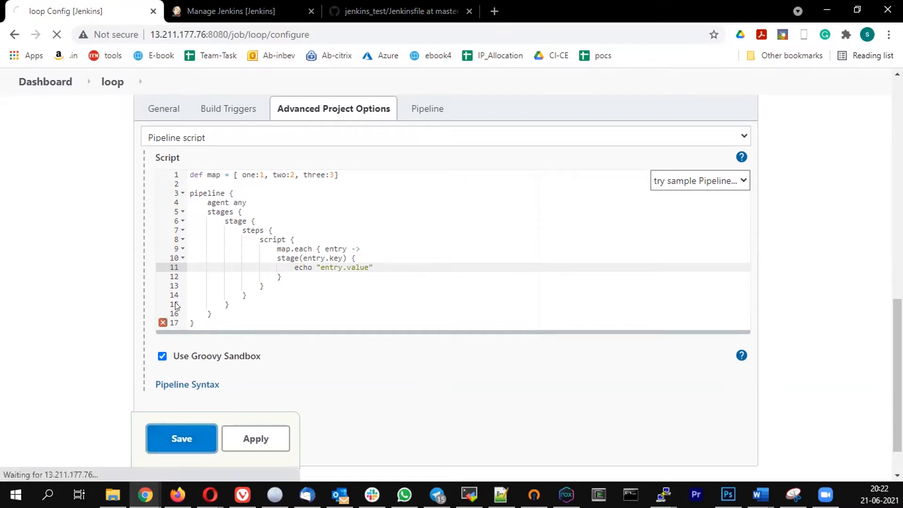
Step: Run the loop pipeline and check build #1 in Build History
left_click(182, 438)
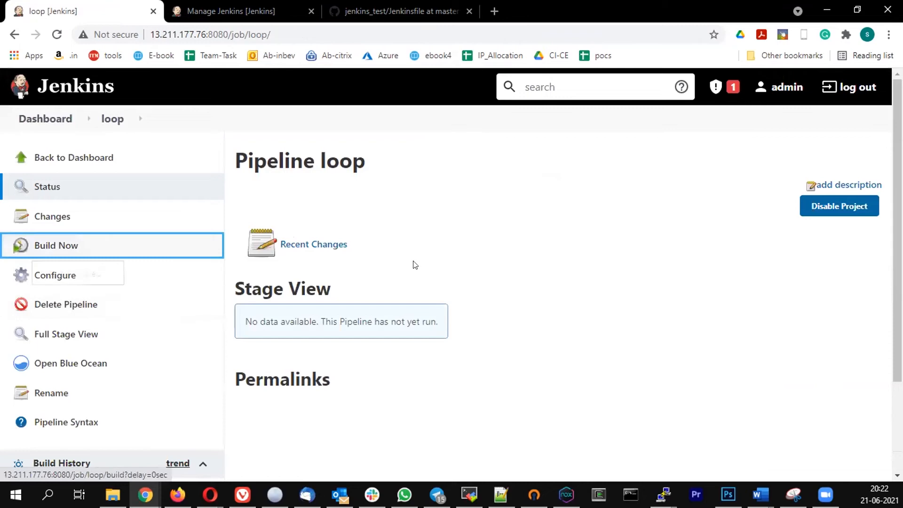
left_click(56, 244)
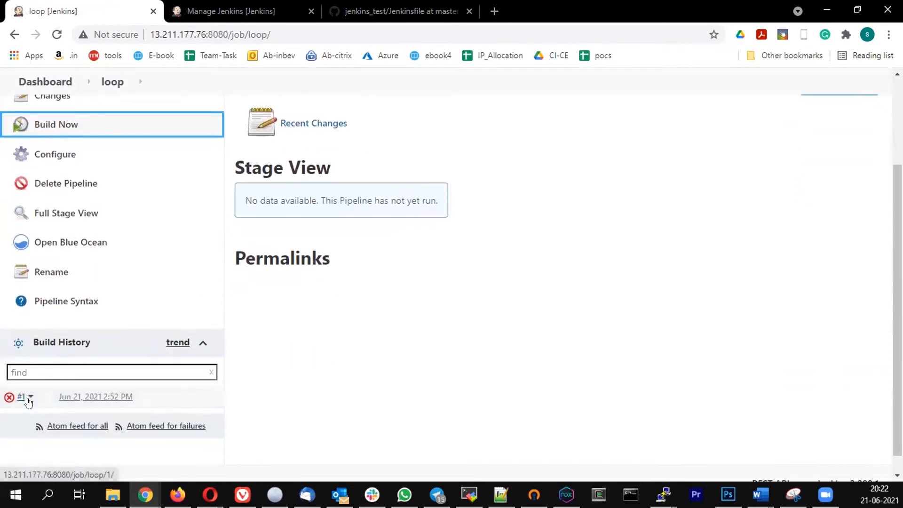
left_click(21, 396)
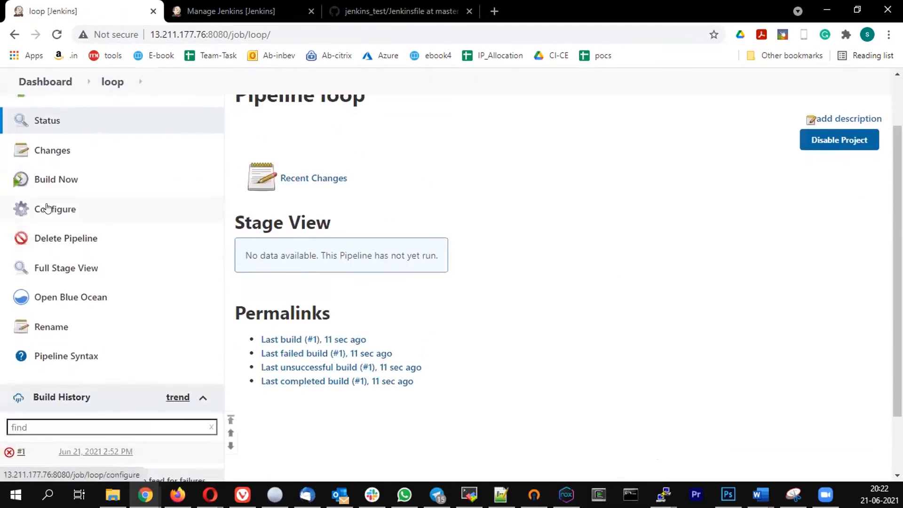
Step: Add the missing closing brace to the script, save, and run build #2
left_click(55, 208)
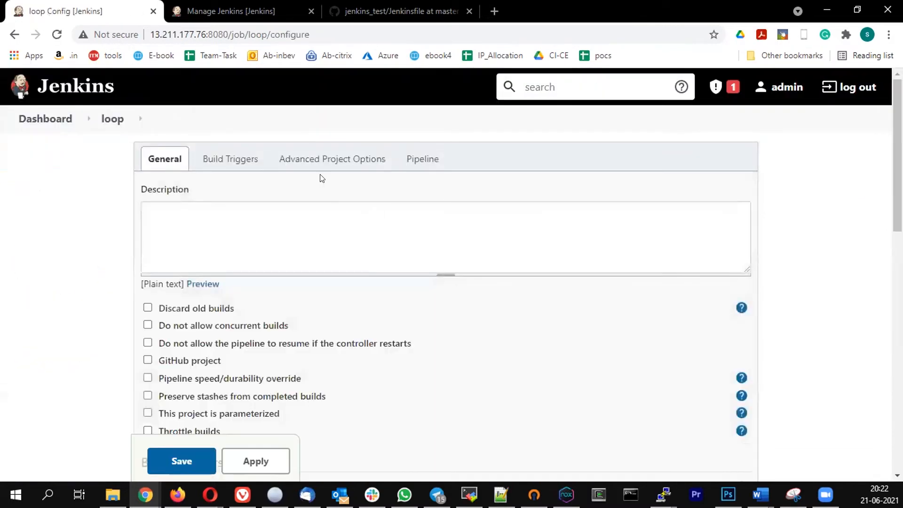
left_click(423, 159)
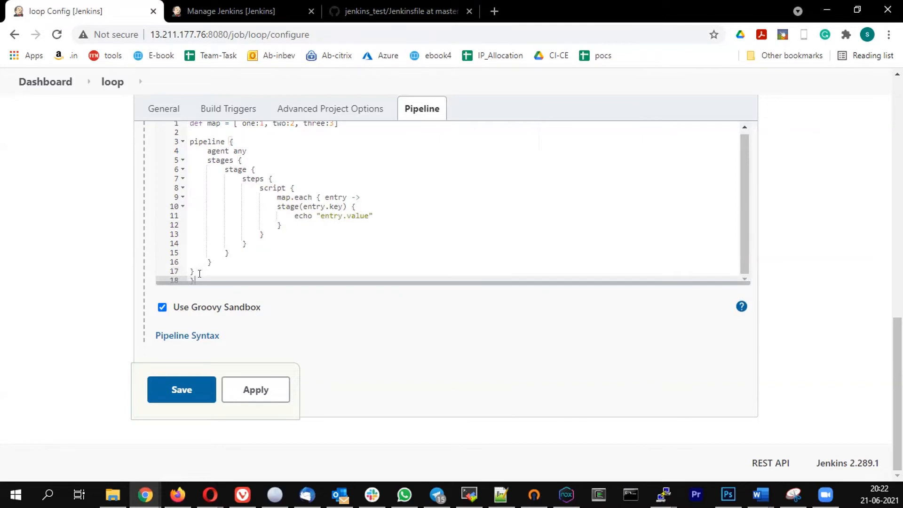
left_click(181, 389)
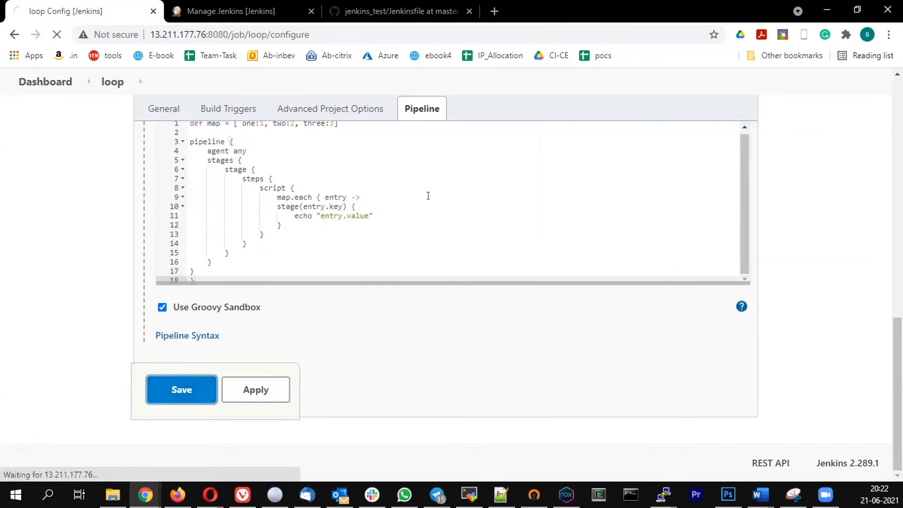
left_click(181, 389)
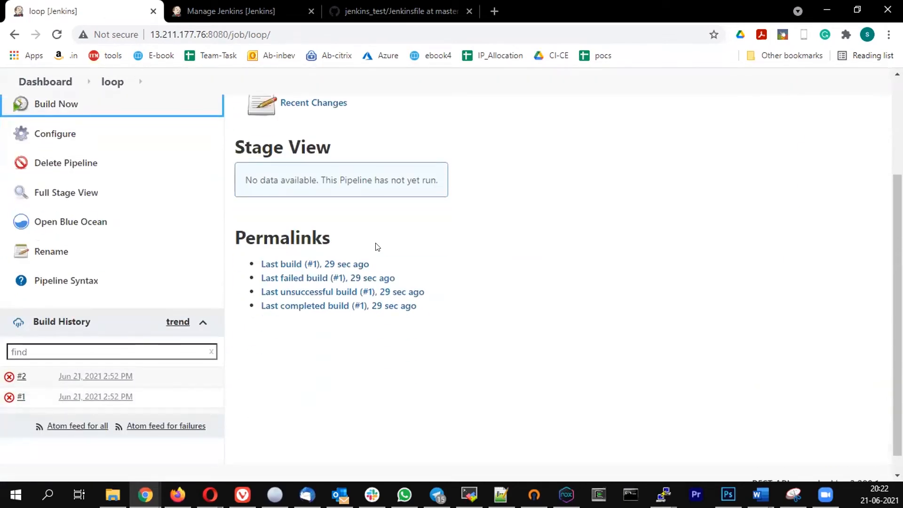
left_click(31, 376)
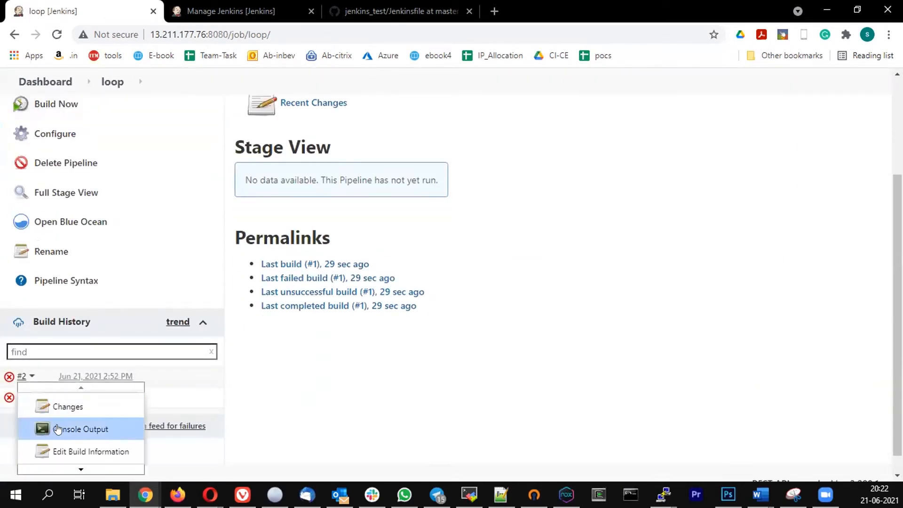
left_click(81, 428)
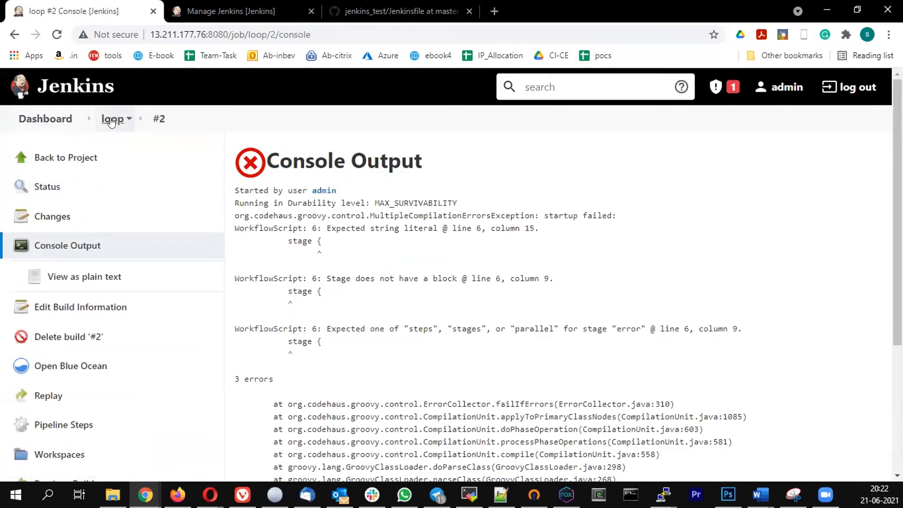
left_click(112, 119)
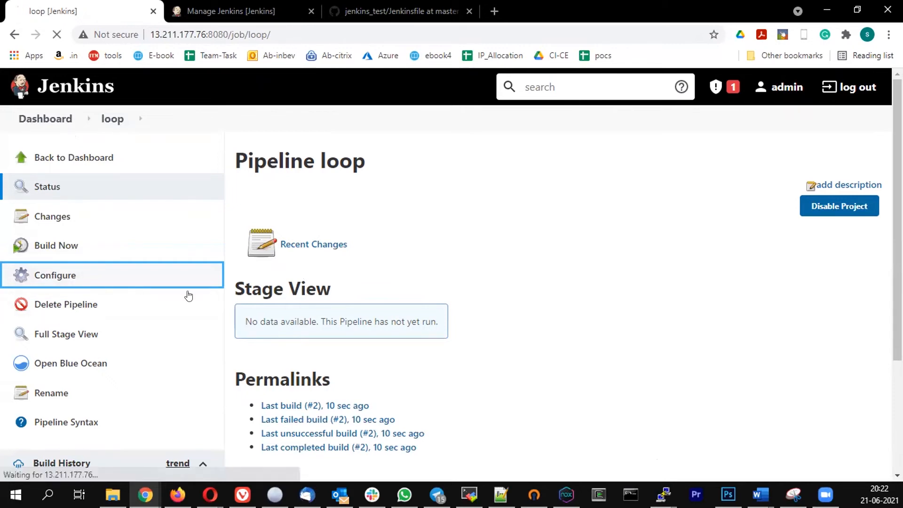
Step: Insert $ before entry.value in the echo line and save the script
left_click(55, 275)
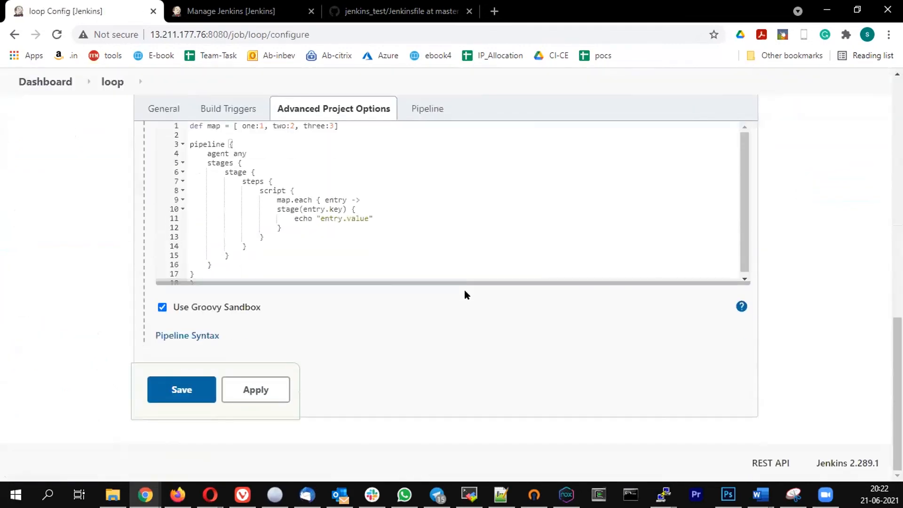
left_click(301, 218)
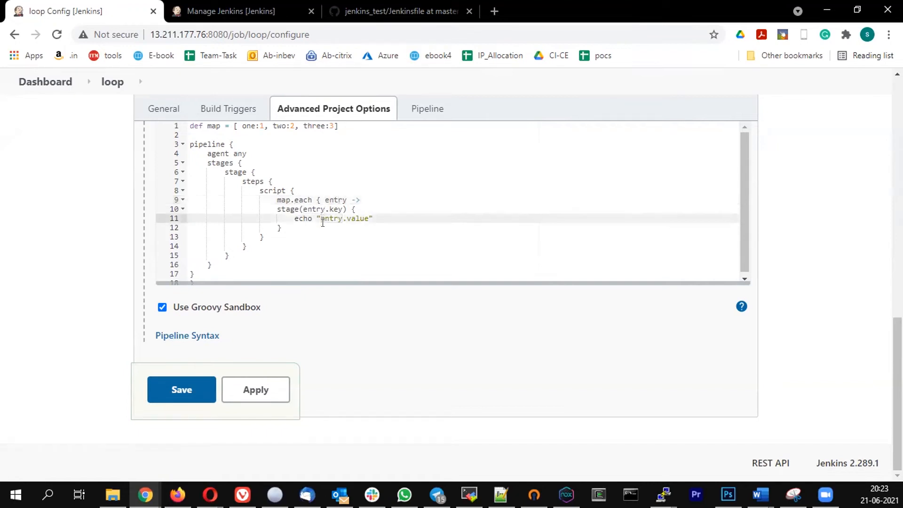
type("$")
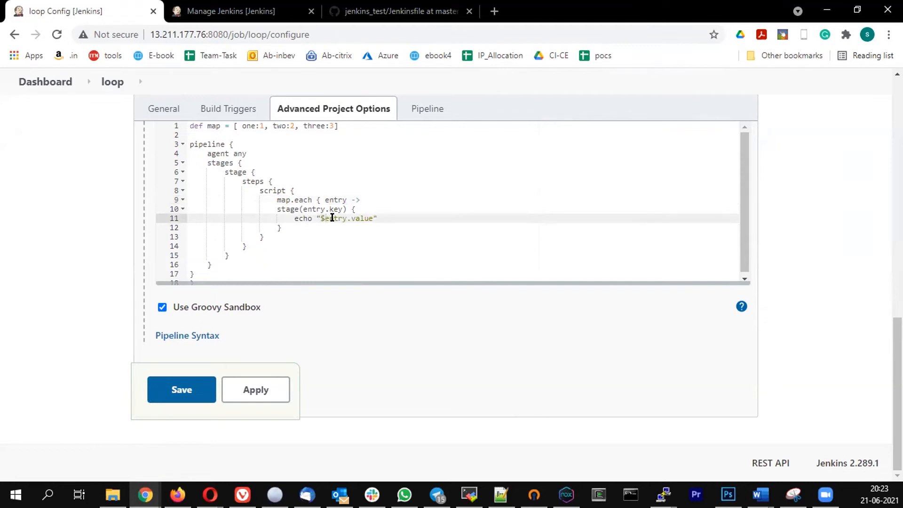
left_click(180, 390)
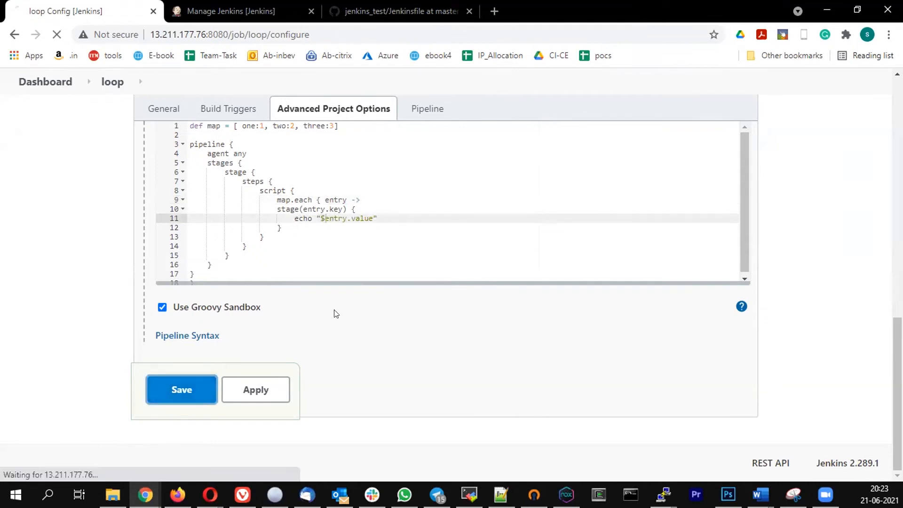
left_click(181, 390)
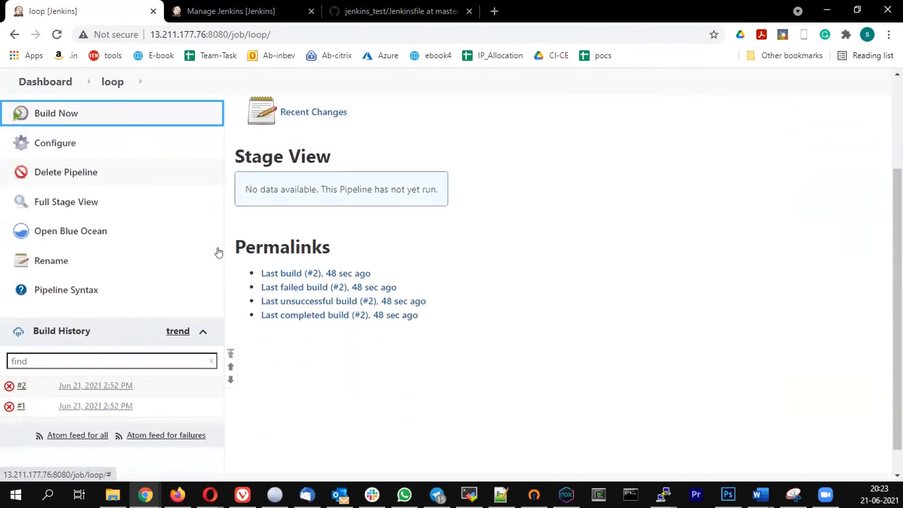
Step: Run build #3 and open its Console Output
left_click(56, 113)
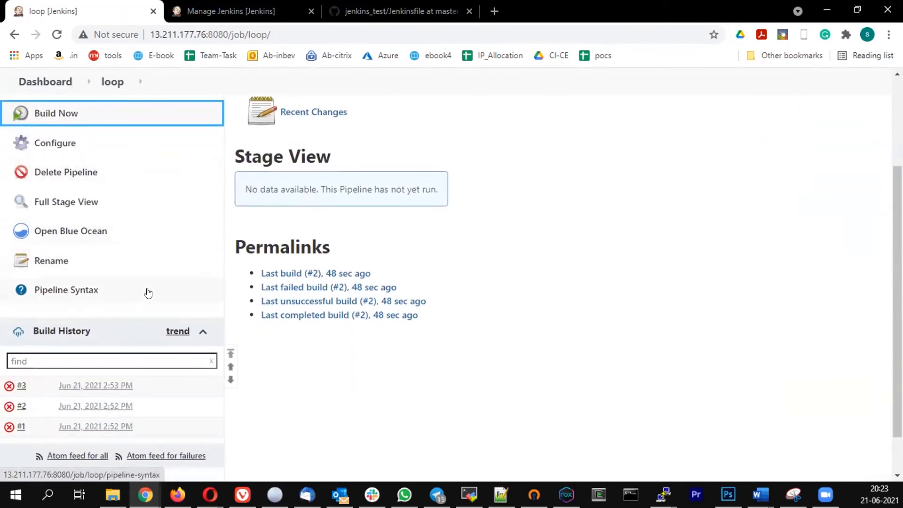
left_click(33, 386)
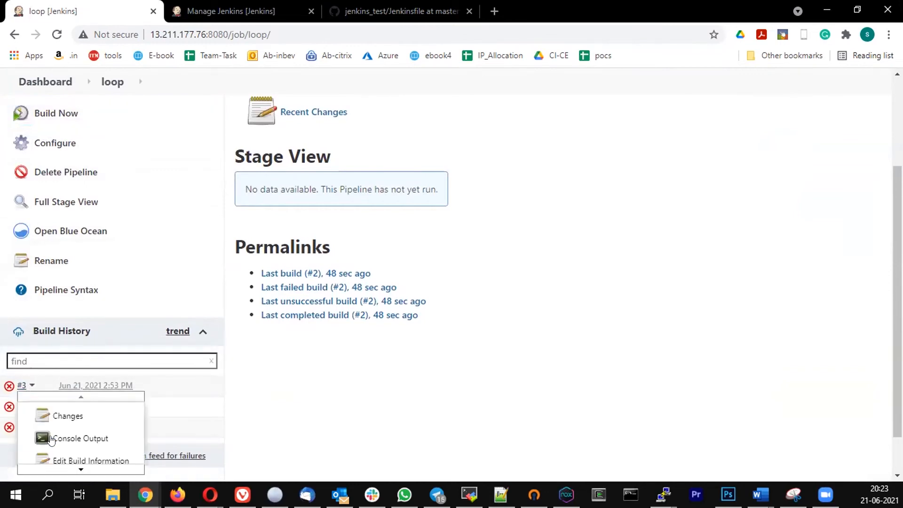
left_click(80, 438)
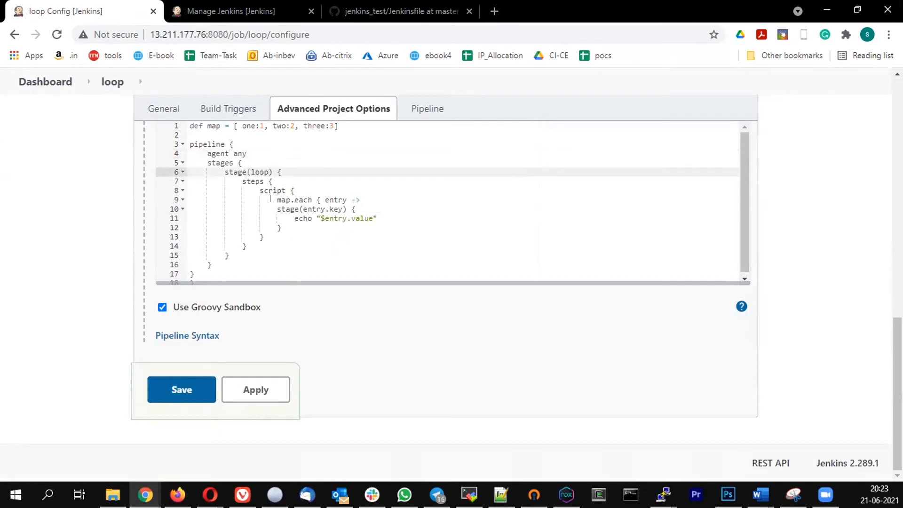
Step: Quote the outer stage name as "loop" and save the script
type("\"")
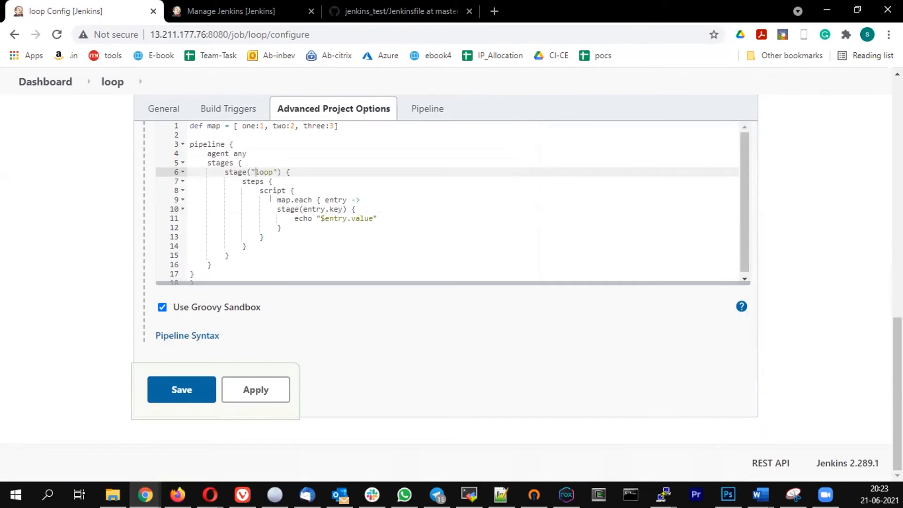
left_click(180, 390)
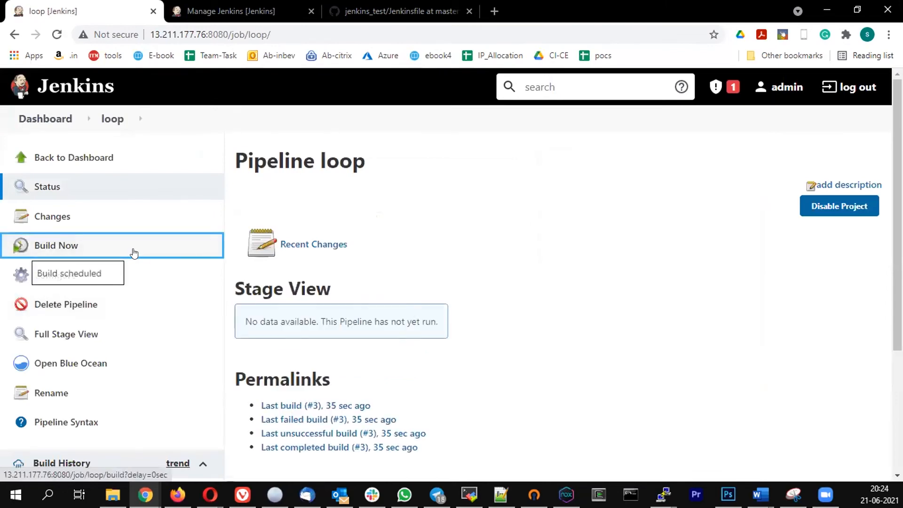
Step: View and close the Stage View logs of build #4's stages one and two
scroll("down", 3)
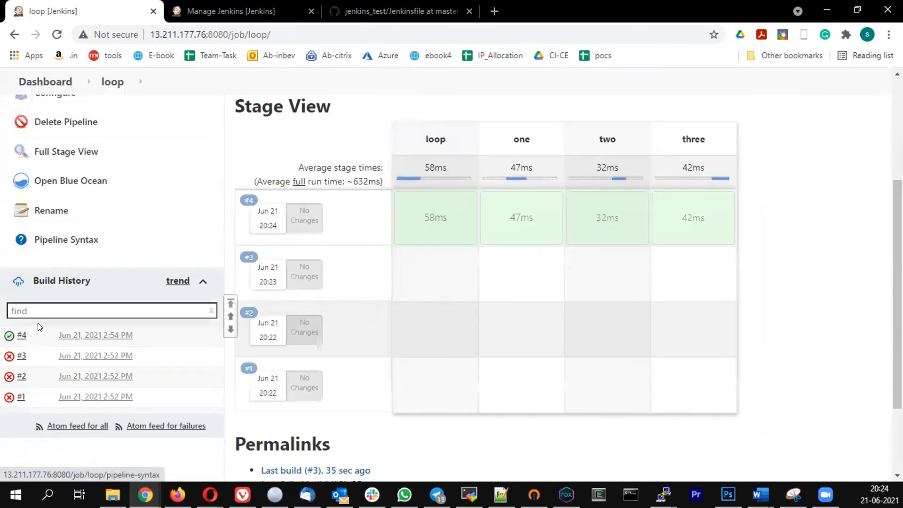
mouse_move(435, 217)
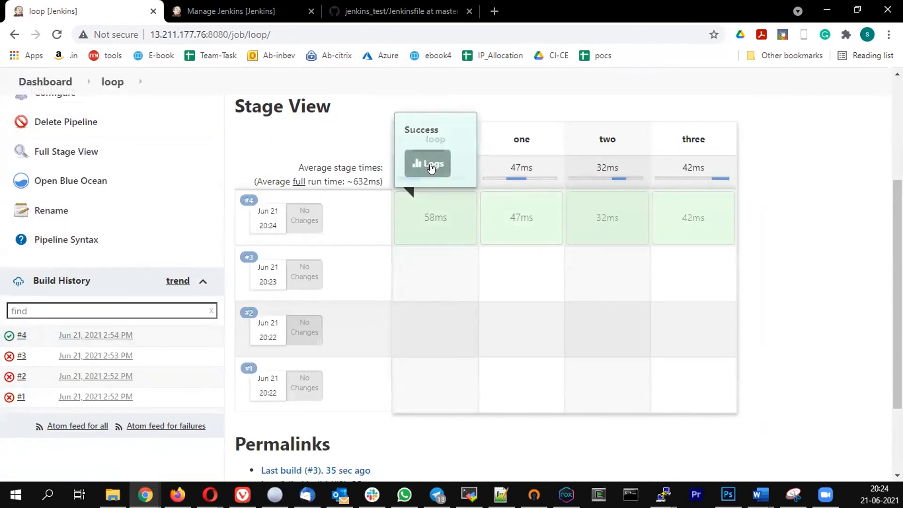
mouse_move(514, 207)
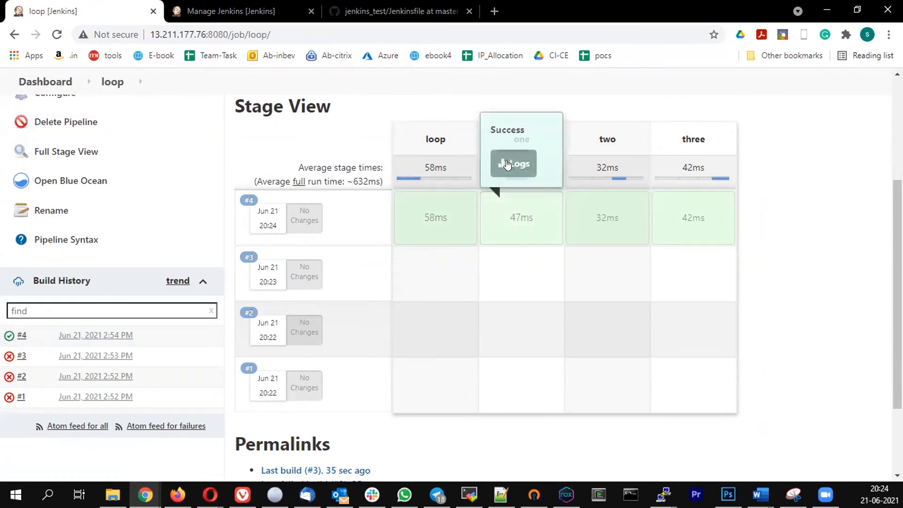
left_click(512, 164)
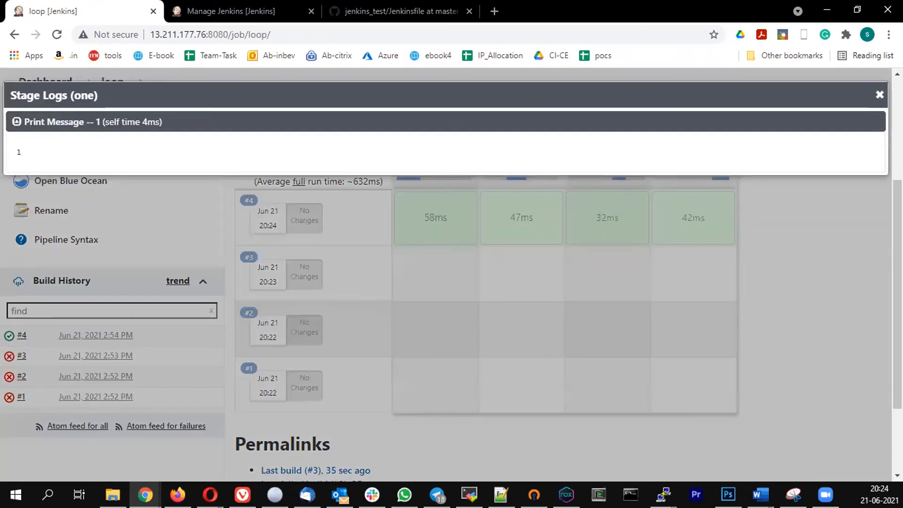
left_click(878, 95)
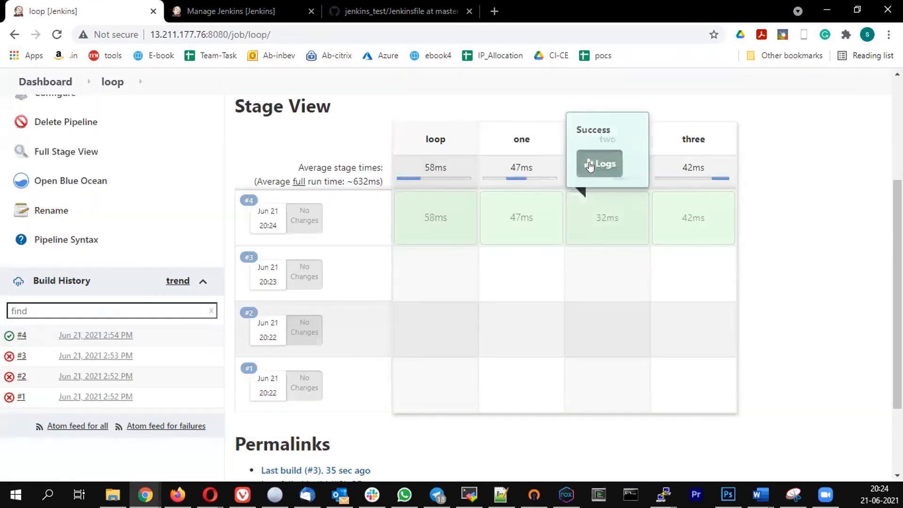
left_click(598, 165)
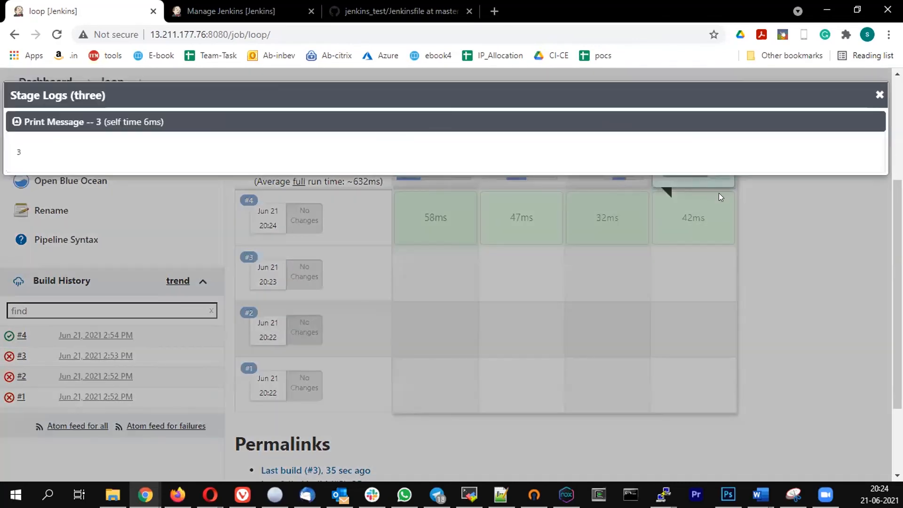
left_click(880, 95)
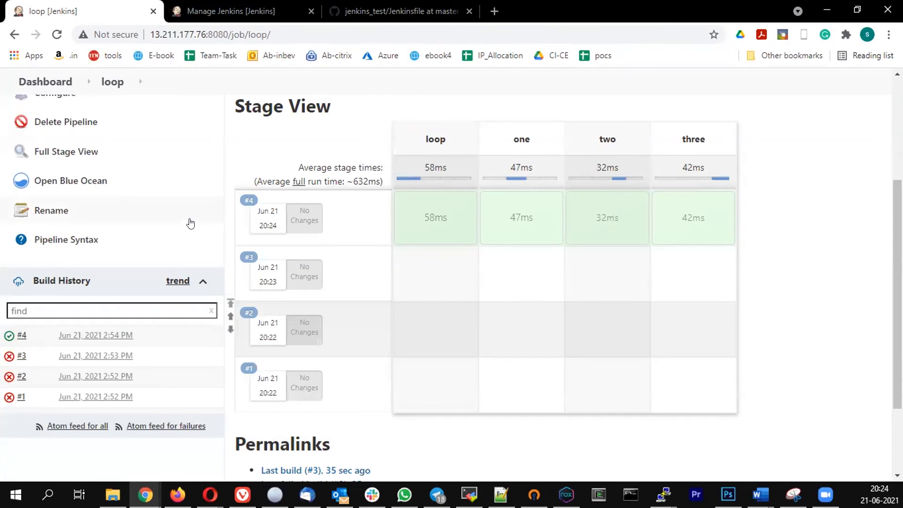
left_click(55, 225)
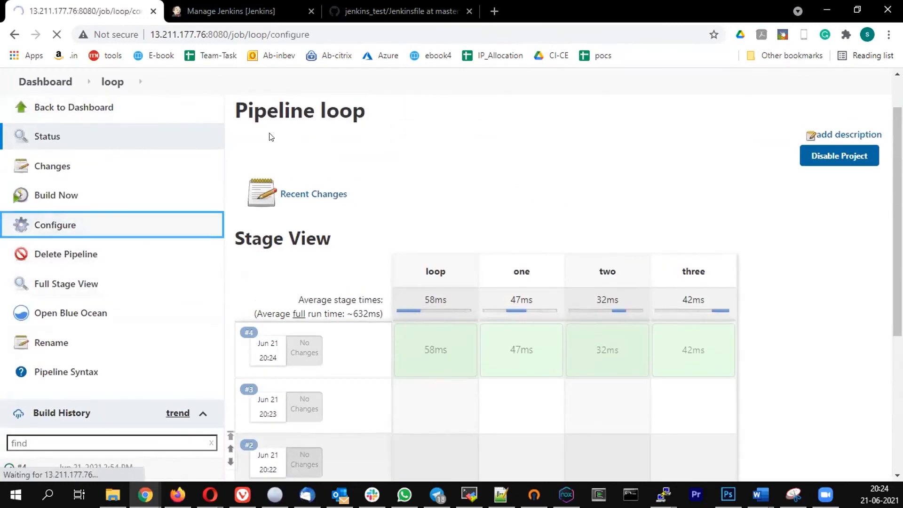
Step: Append the entry four:4 to the pipeline script's map and save the job
left_click(54, 224)
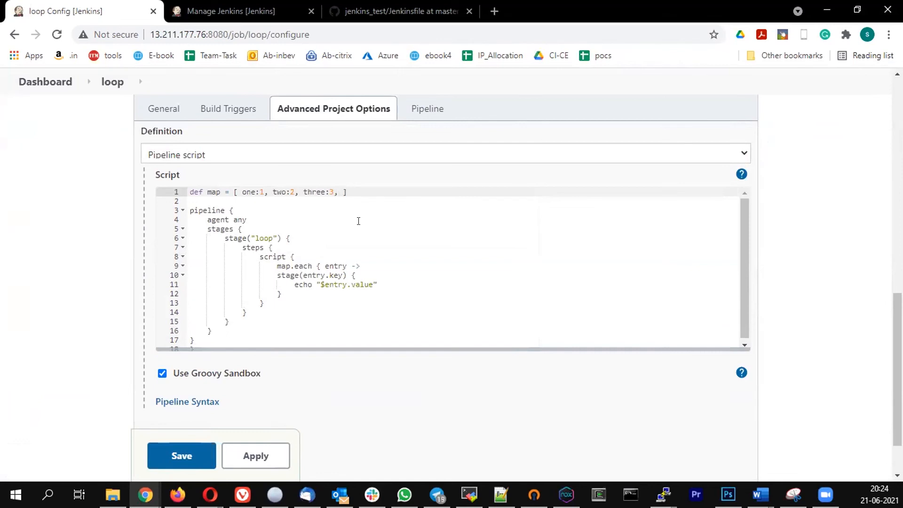
type("four")
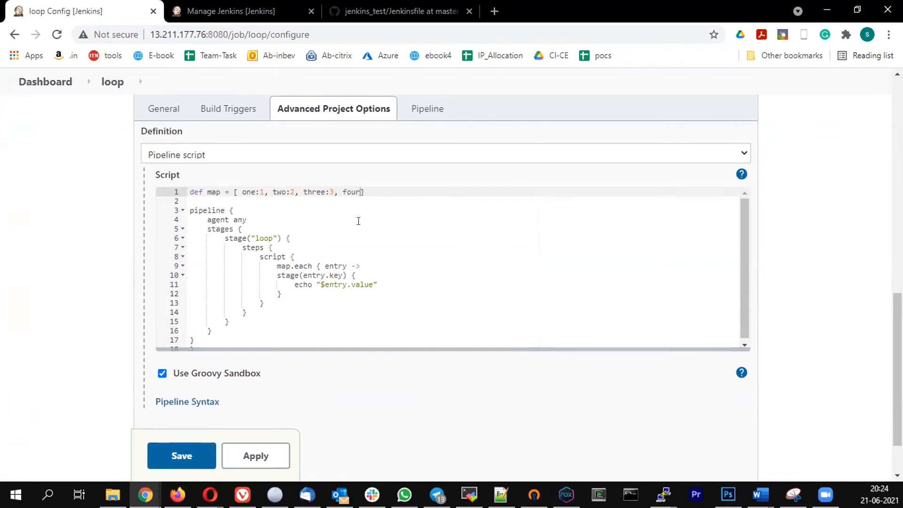
type(":4")
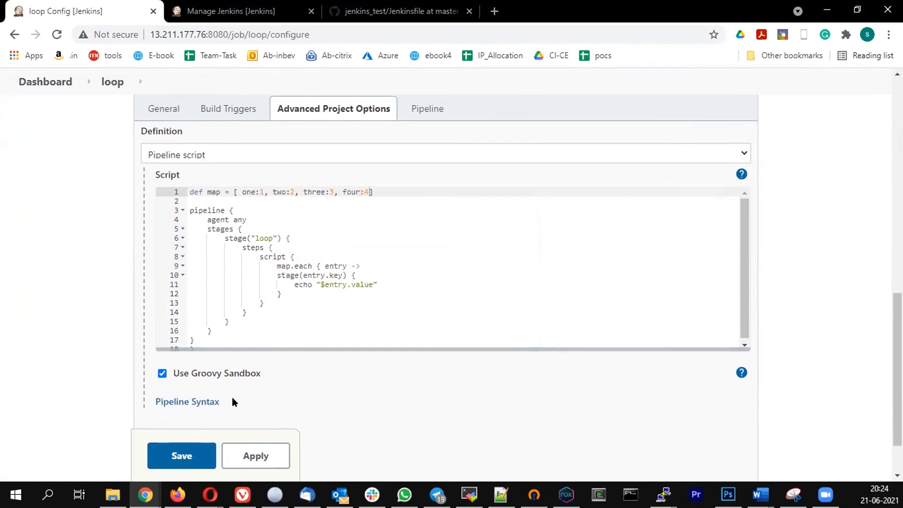
left_click(182, 456)
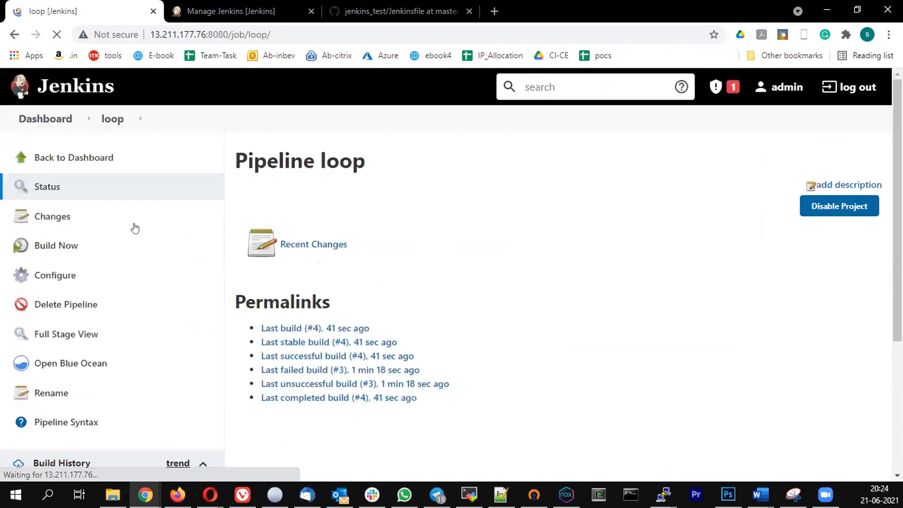
Step: Start build #5 of the loop pipeline with Build Now
left_click(56, 244)
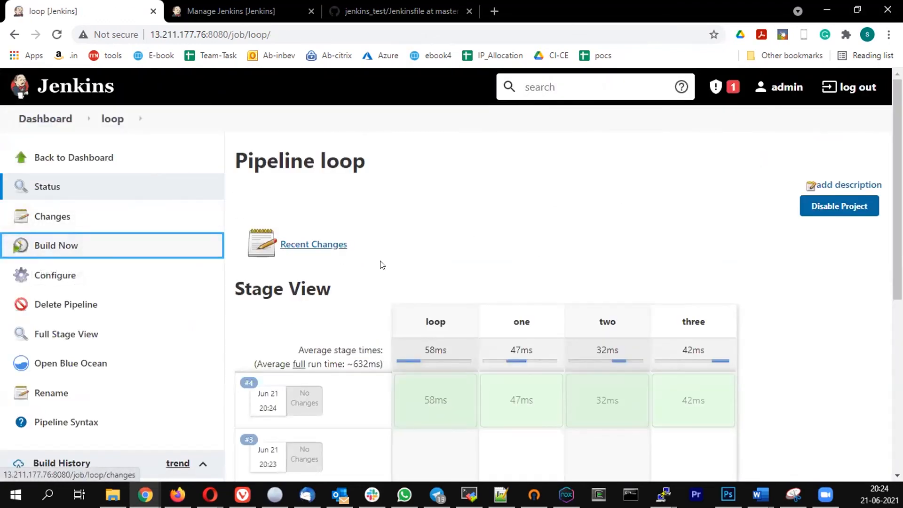
left_click(56, 245)
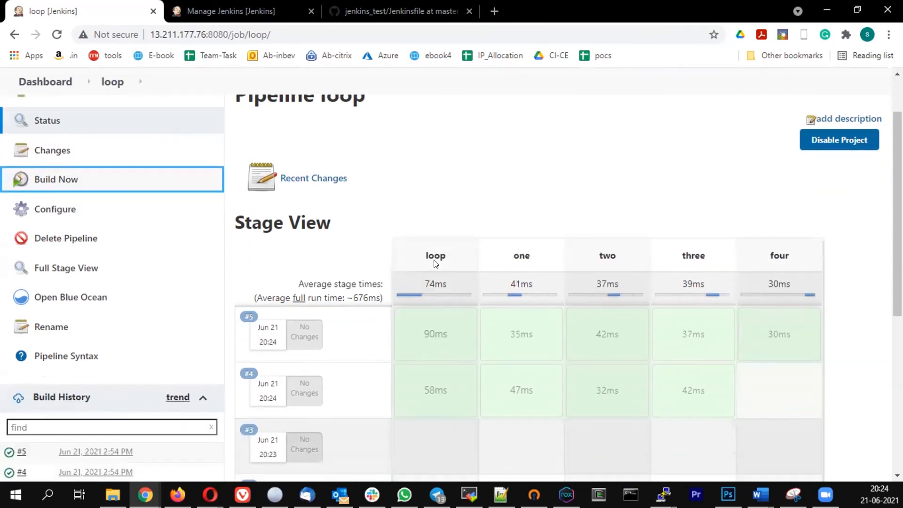